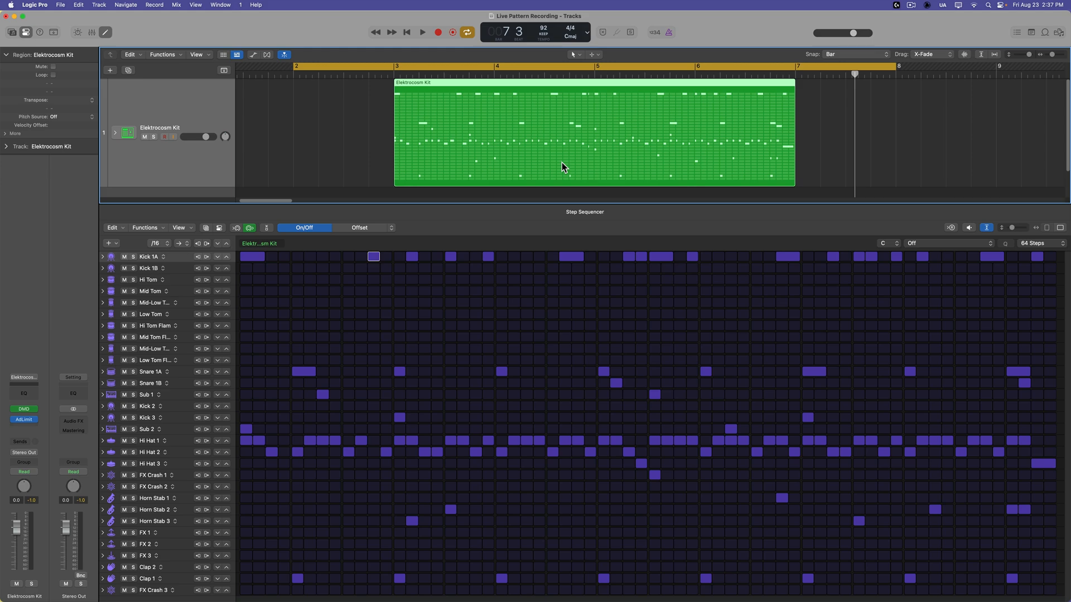
mouse_move(849, 223)
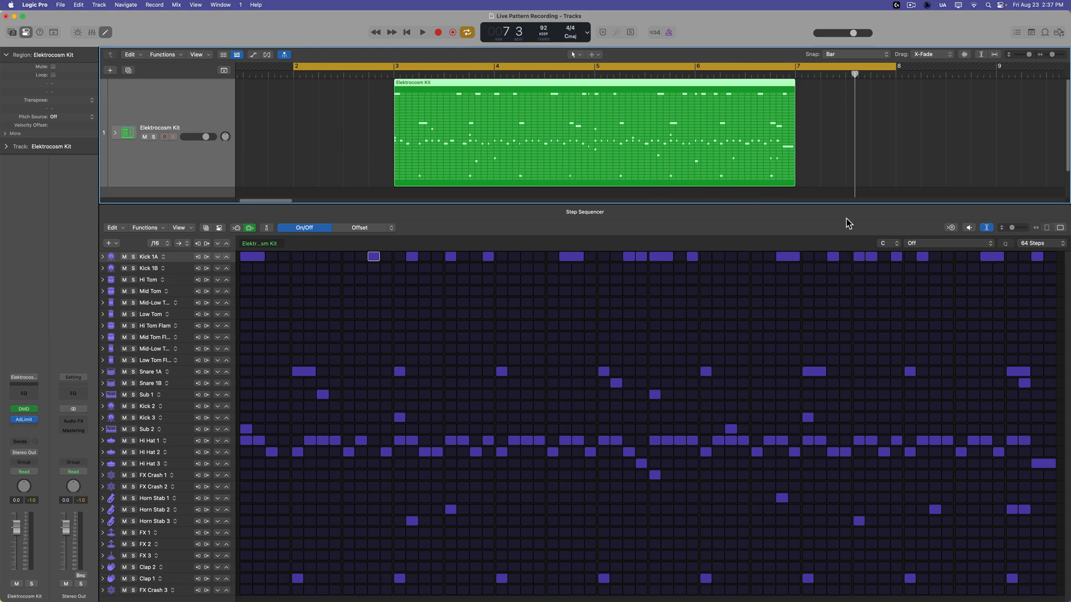
mouse_move(884, 224)
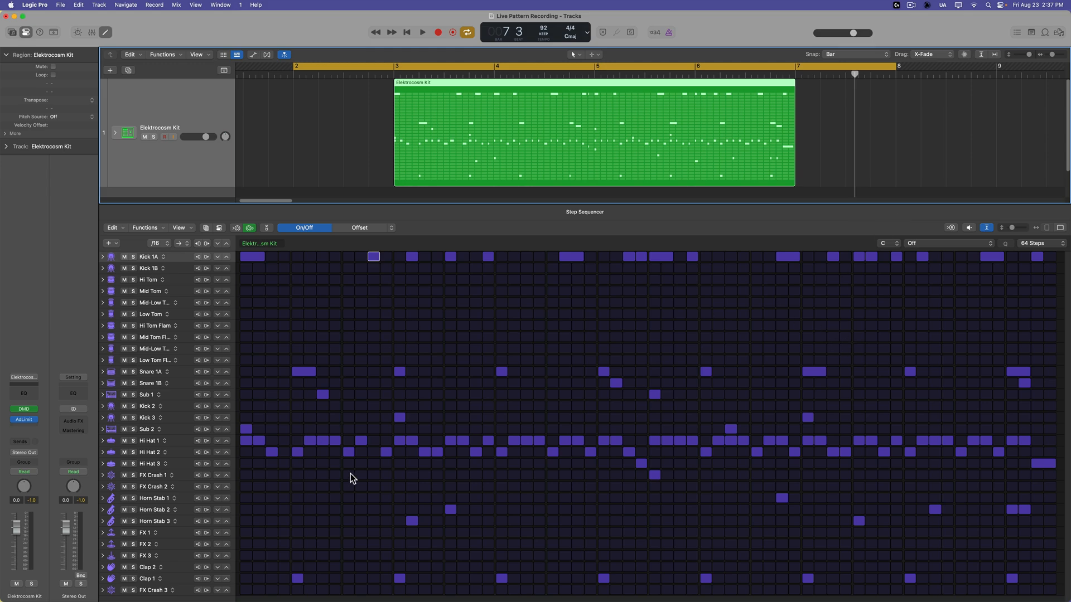
mouse_move(823, 218)
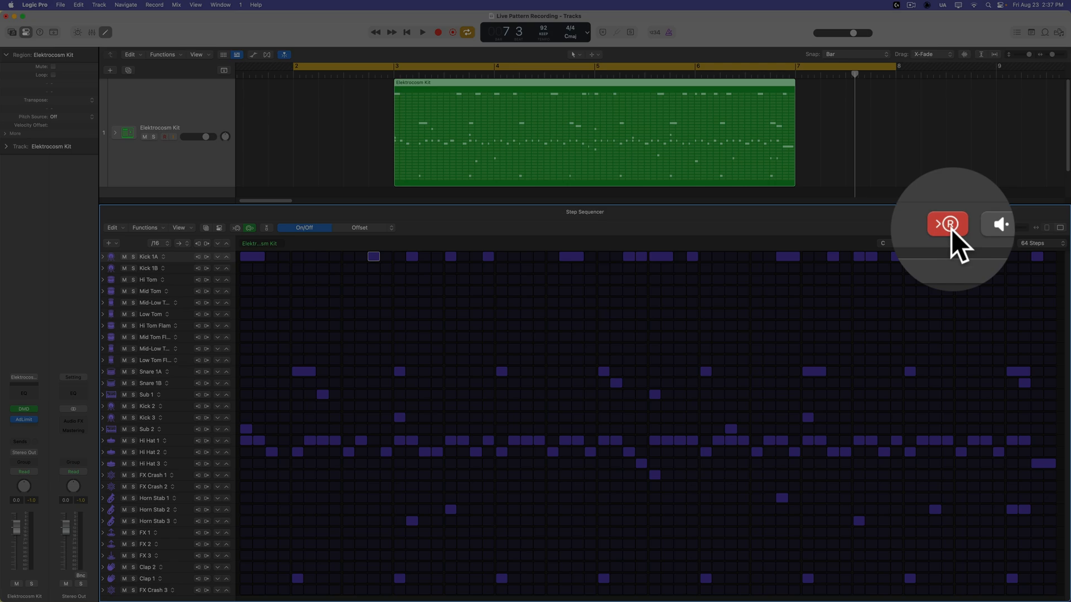
- Turn on live recording so hi-hat and kick hits drop into the looping Elektrocosm Kit pattern
left_click(947, 224)
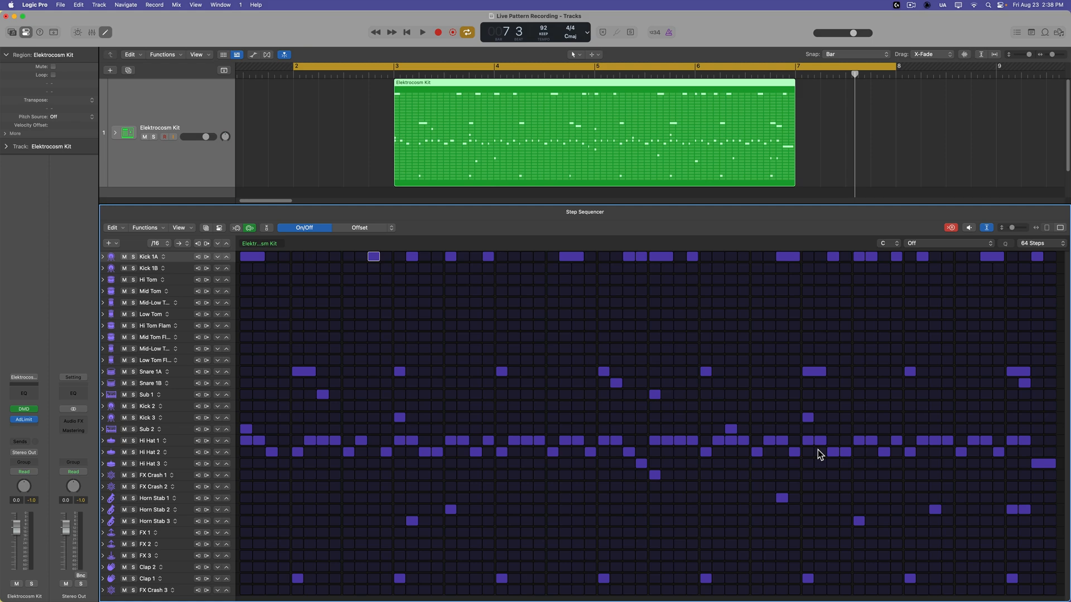
mouse_move(640, 505)
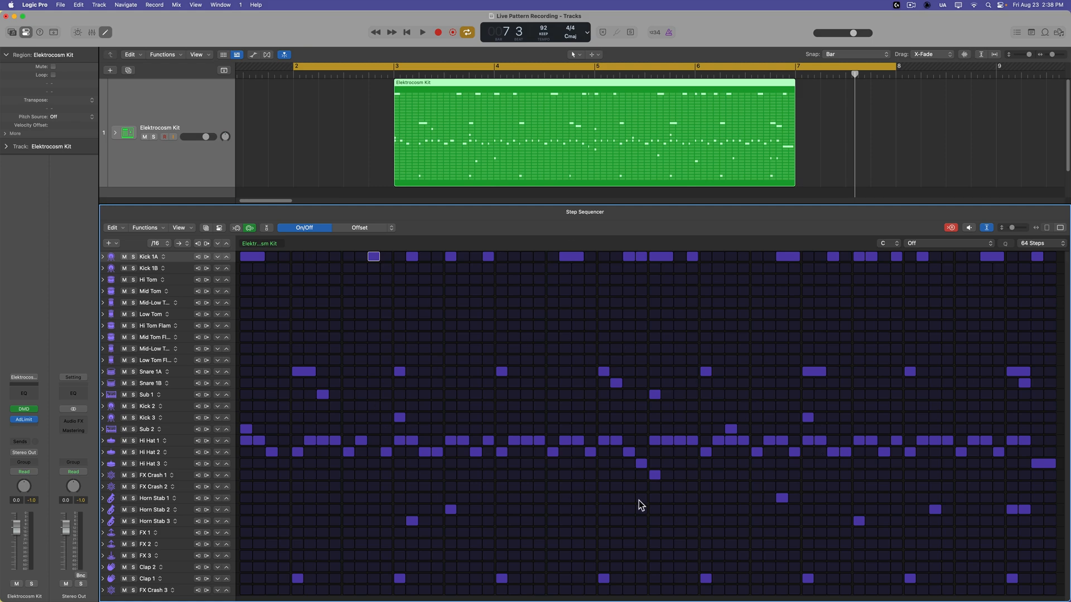
mouse_move(519, 360)
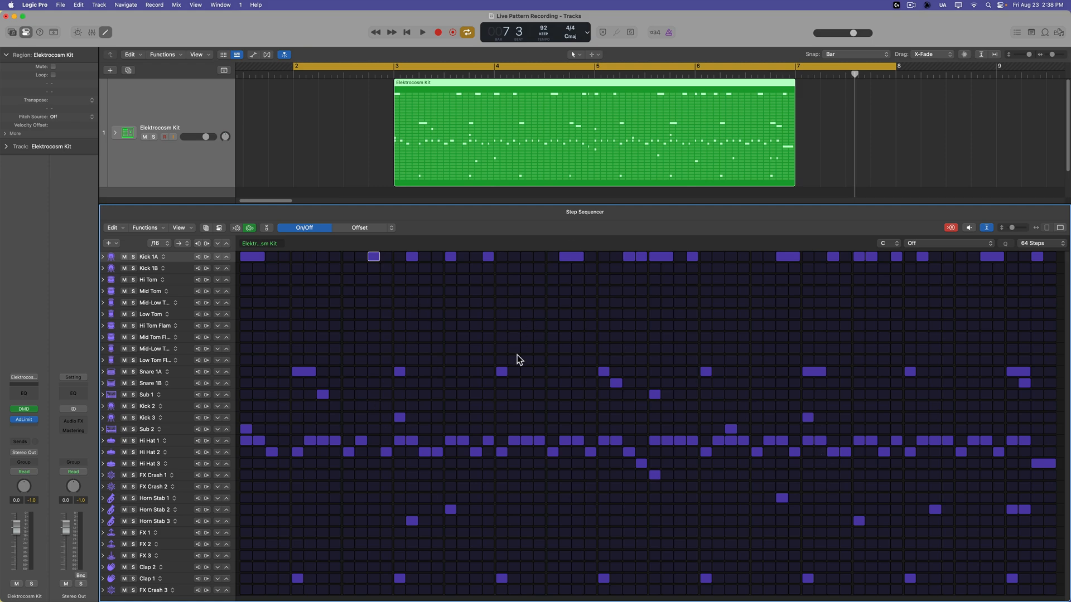
mouse_move(631, 528)
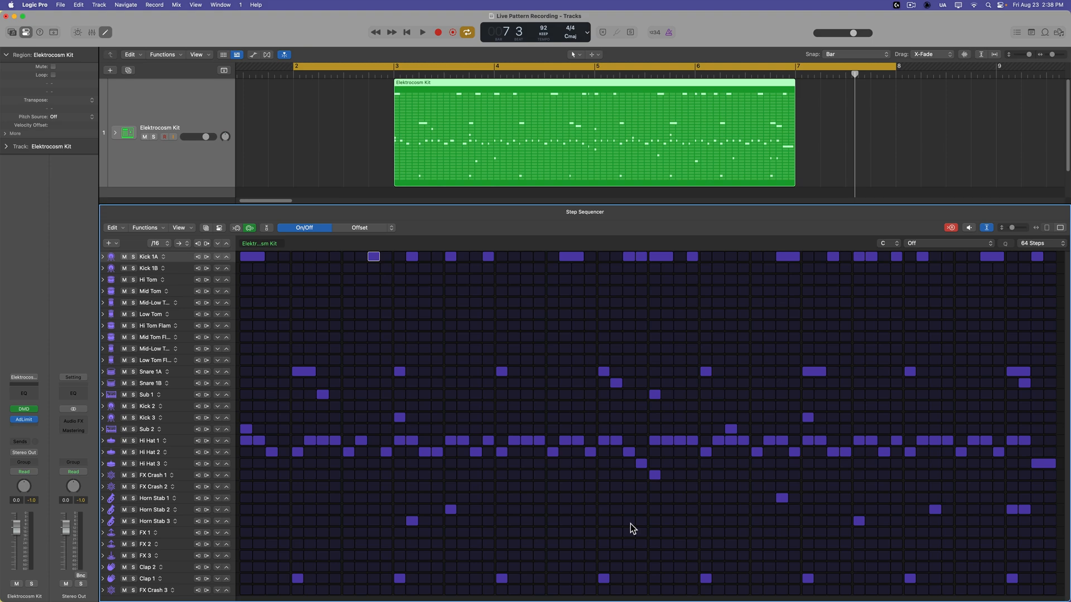
mouse_move(972, 246)
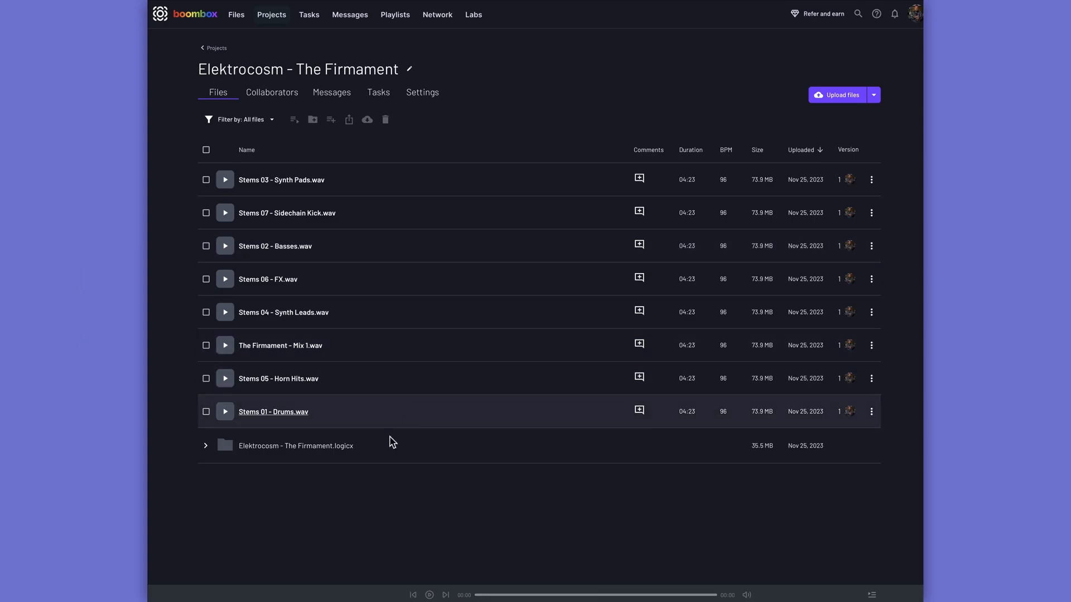
- Open the 'Running Out of Time - Mix' track page and scroll through its timestamped comments
left_click(205, 445)
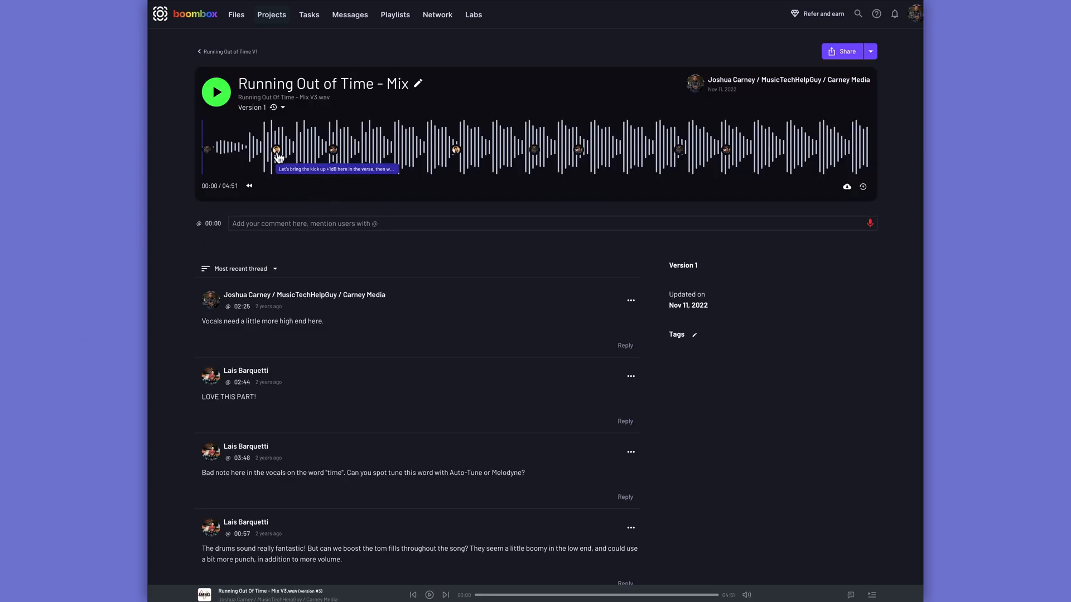
scroll("down", 3)
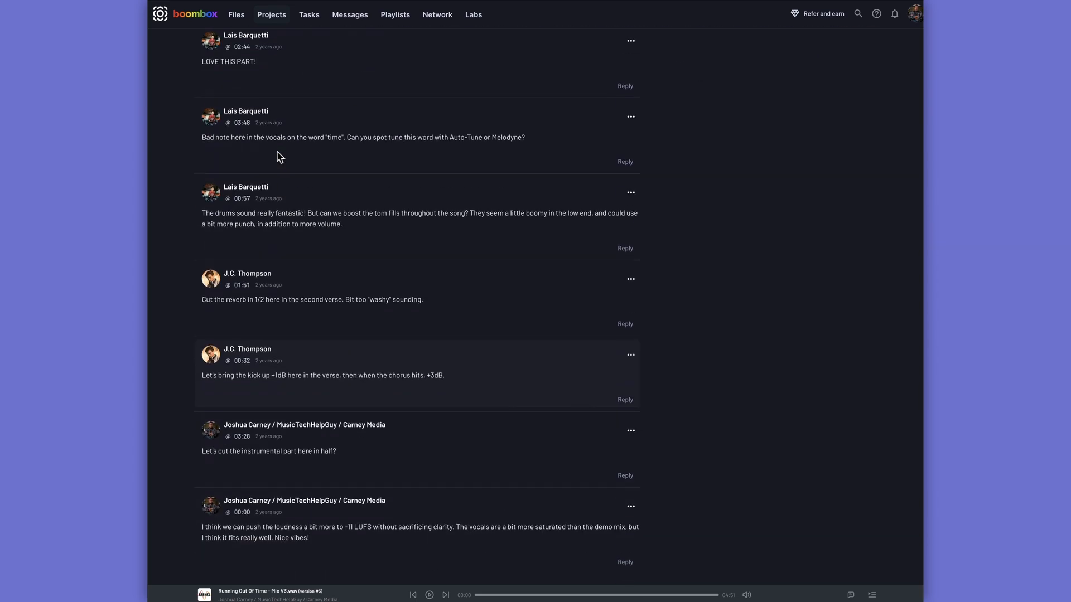
- Go to the Files overview and create an inbox folder named 'Mix Project 1'
left_click(236, 15)
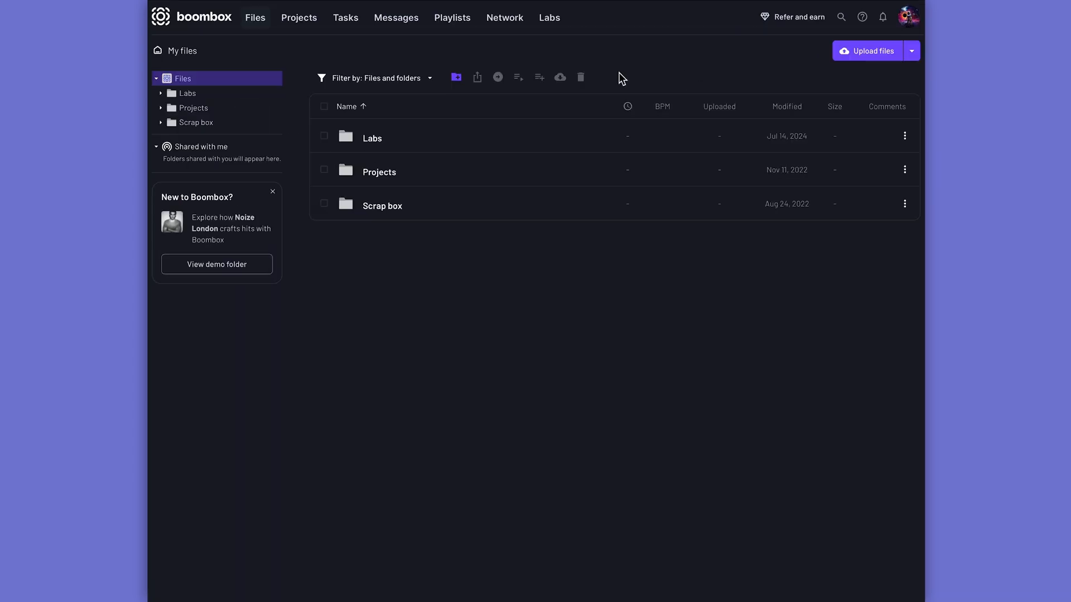
mouse_move(456, 77)
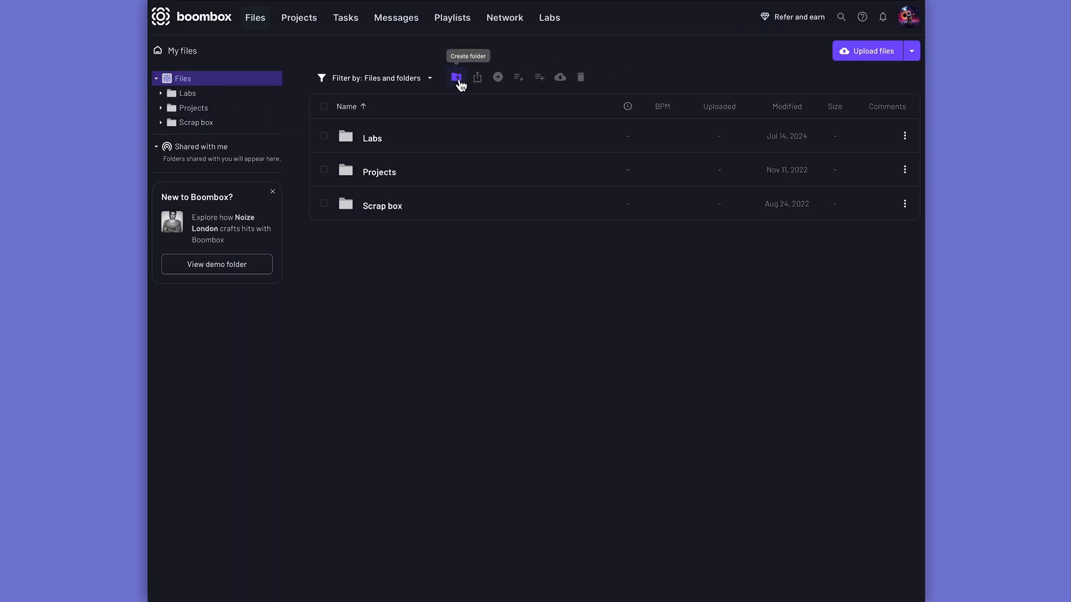
left_click(455, 77)
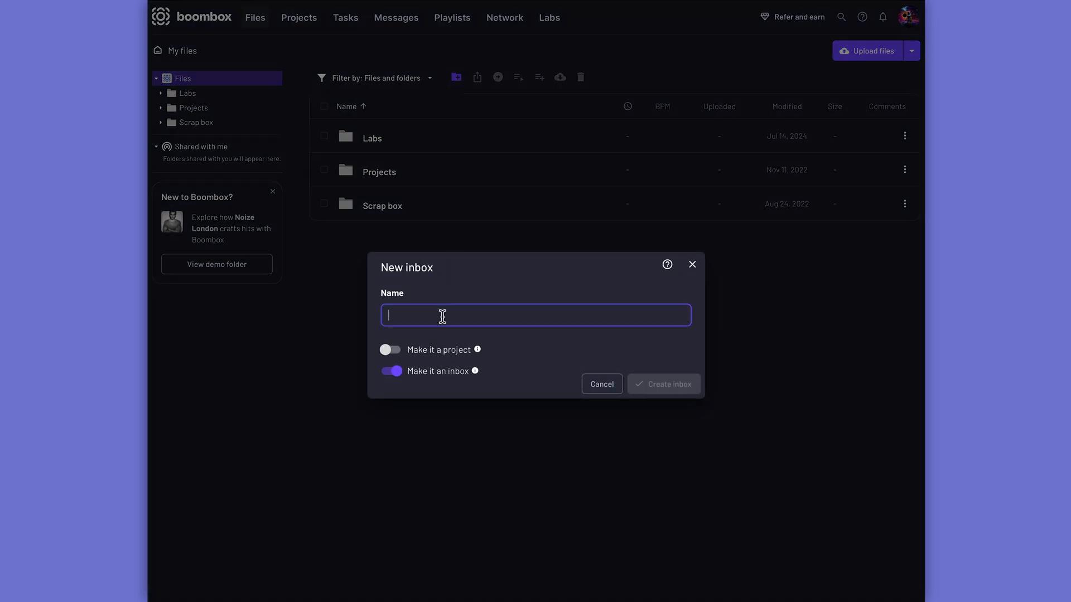
type("Mix Project 1")
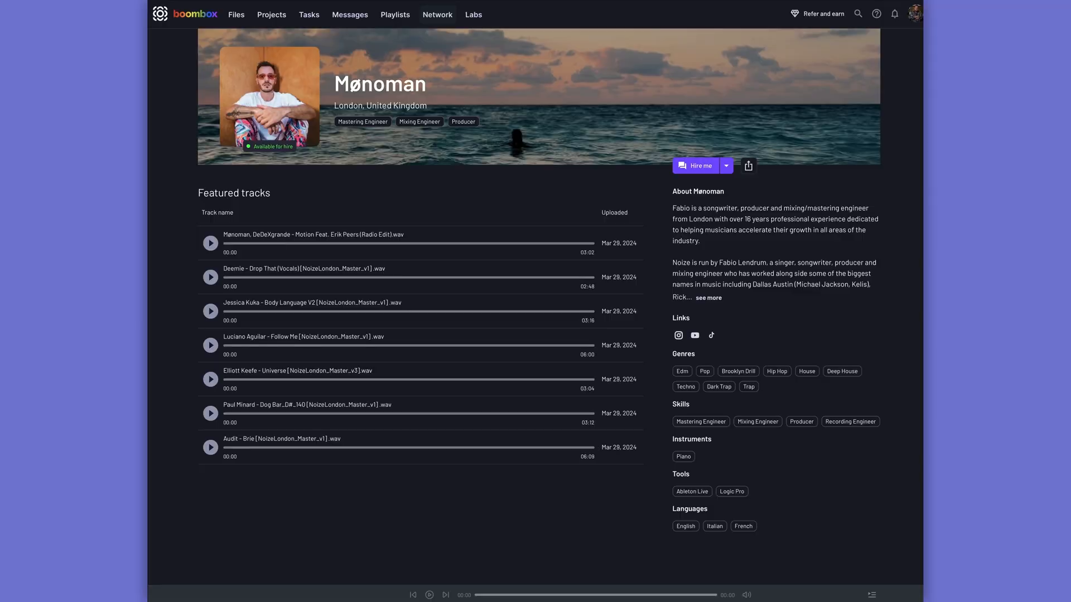
- Browse the project's collaborators and splits, then the staff sample playlist
left_click(271, 14)
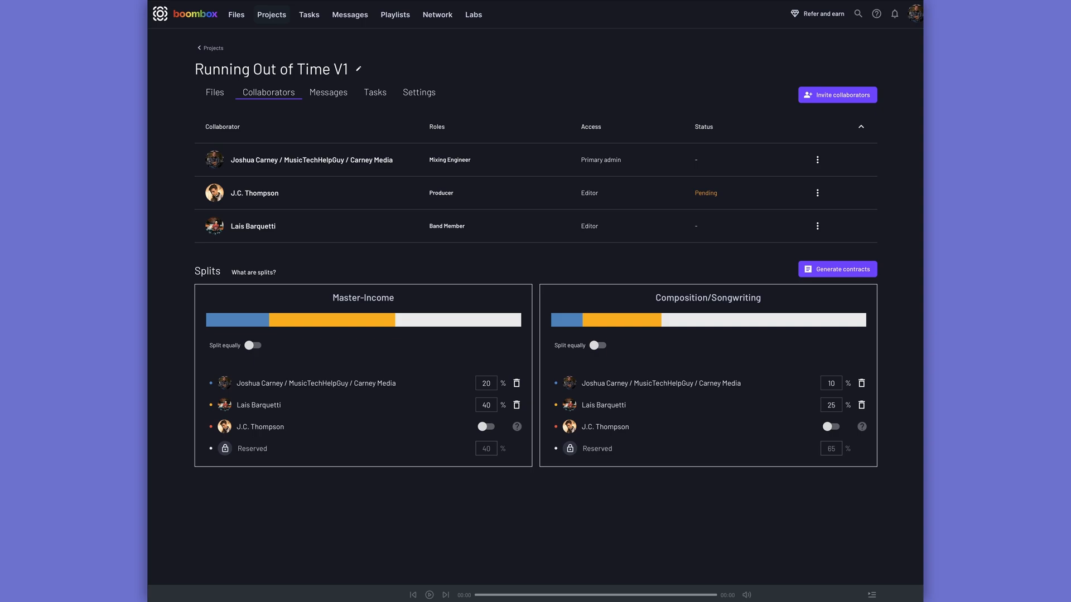
left_click(395, 15)
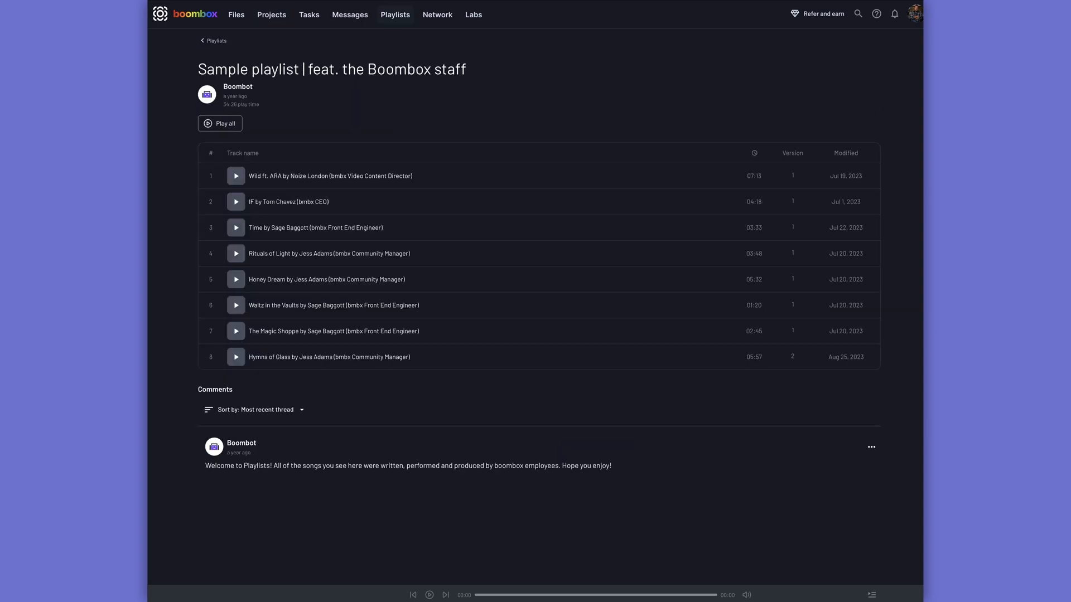
left_click(473, 15)
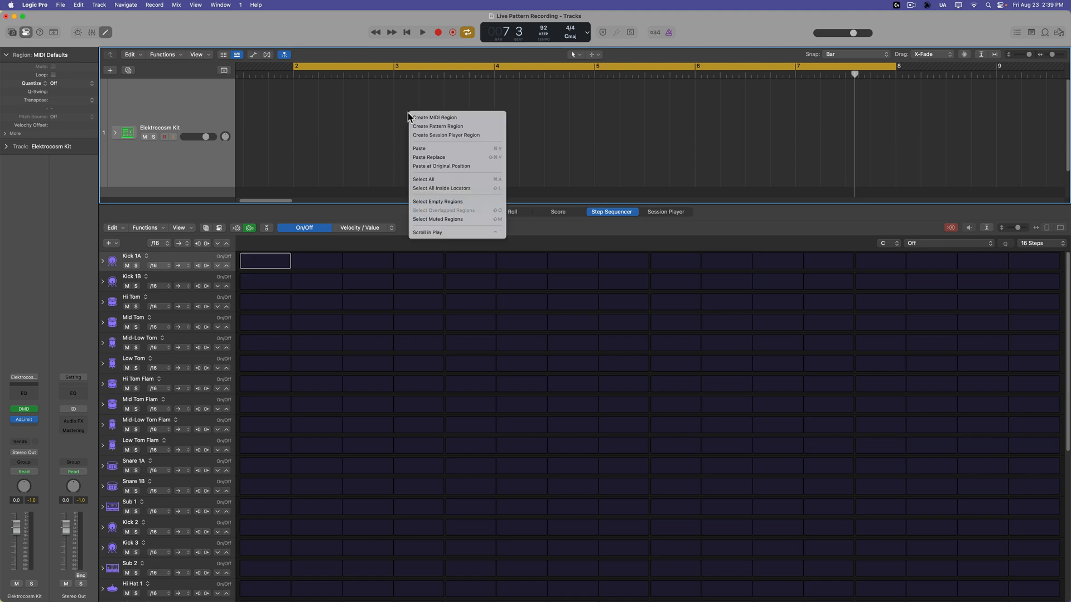
mouse_move(456, 126)
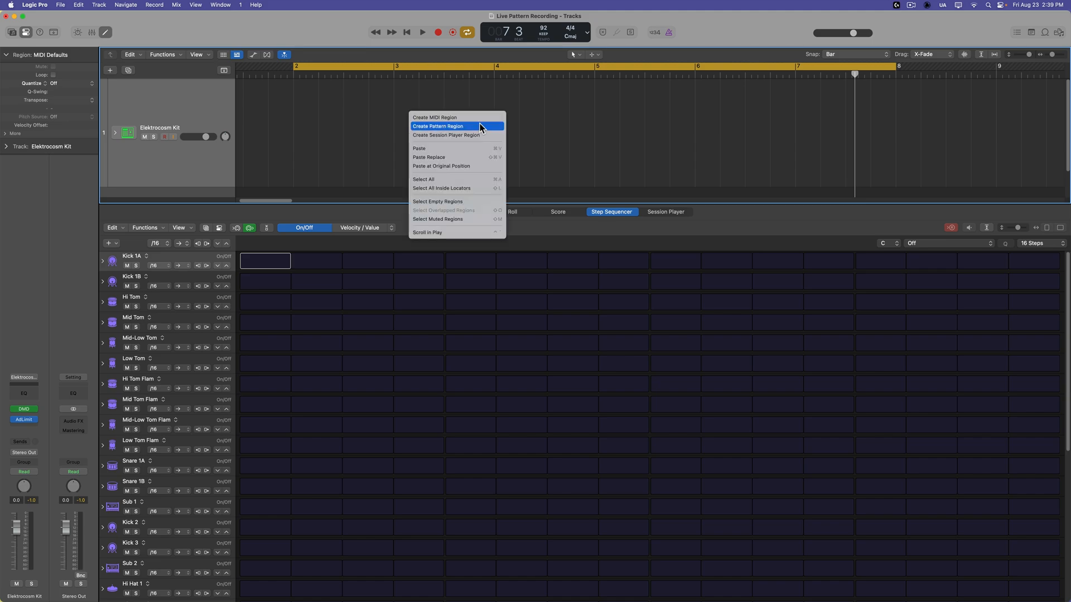
- Add a new empty pattern region to the Elektrocosm Kit track
left_click(438, 126)
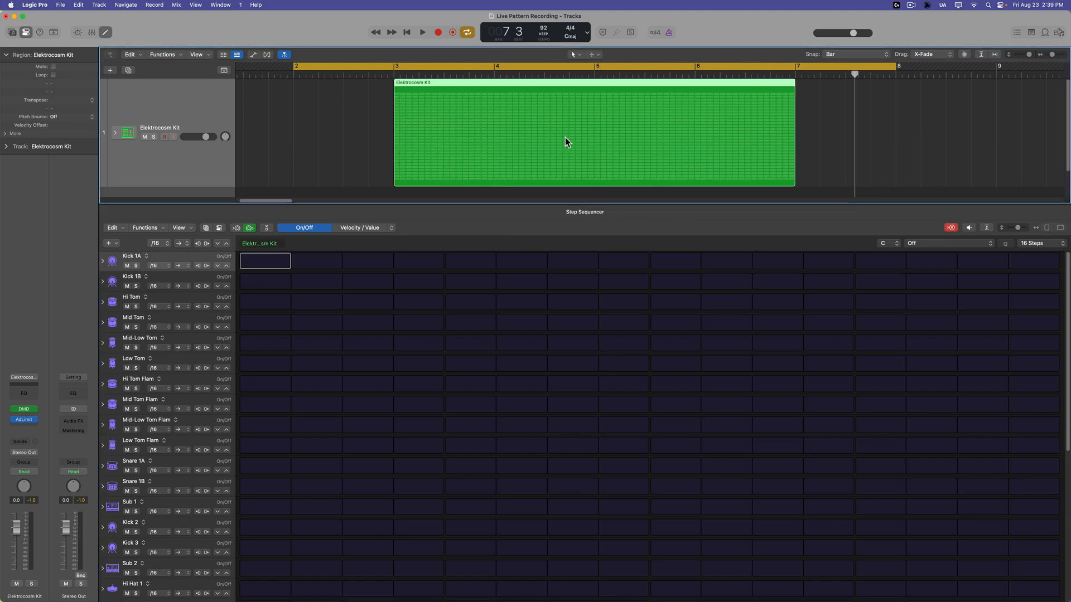
left_click(950, 227)
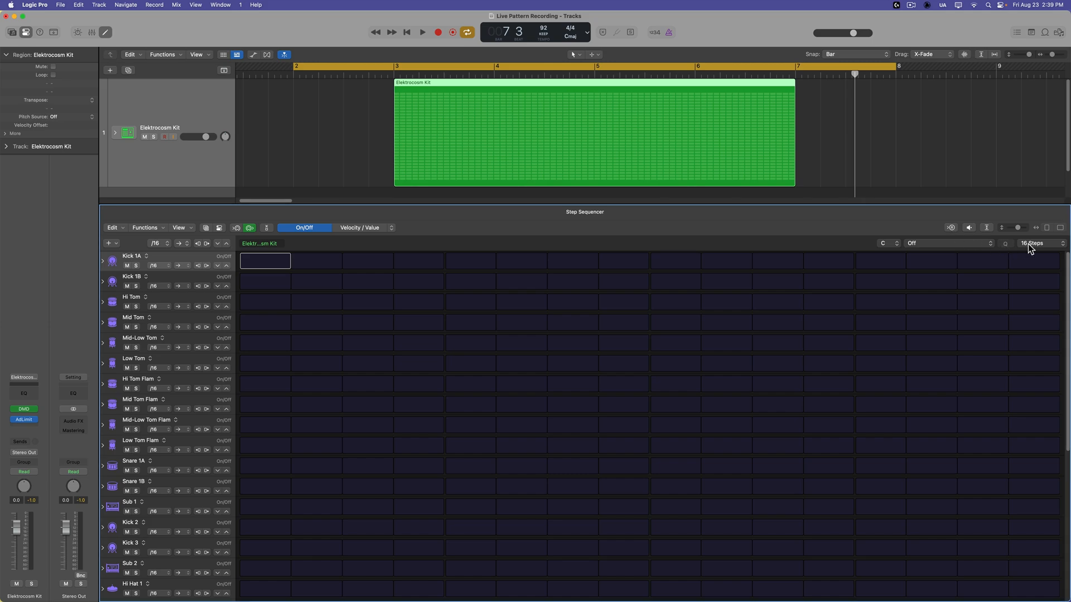
mouse_move(490, 73)
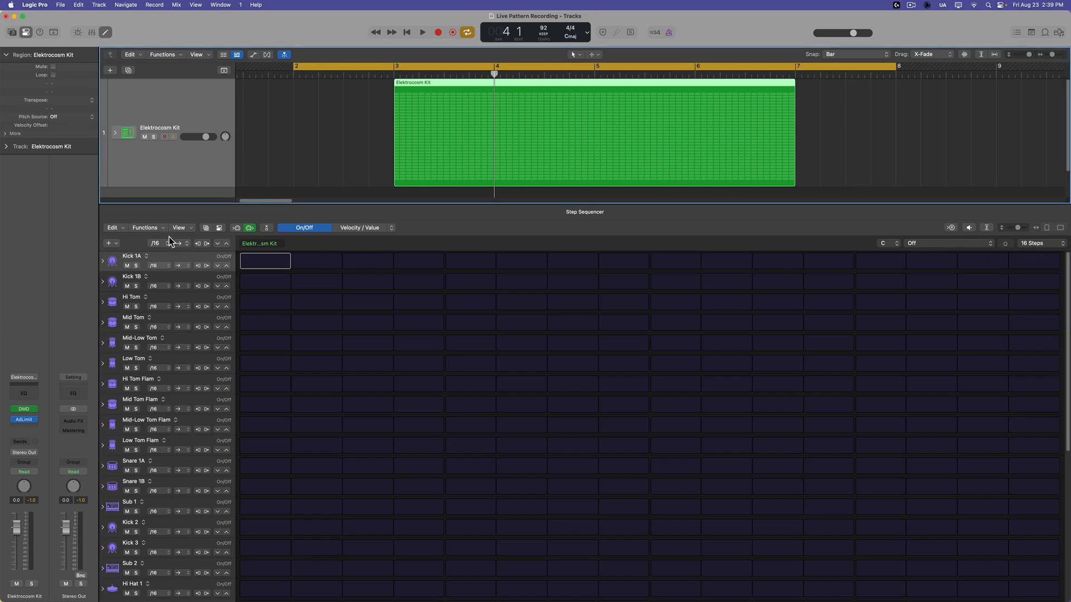
- Set the pattern length to 32 steps, then extend it to 64 steps
left_click(1039, 243)
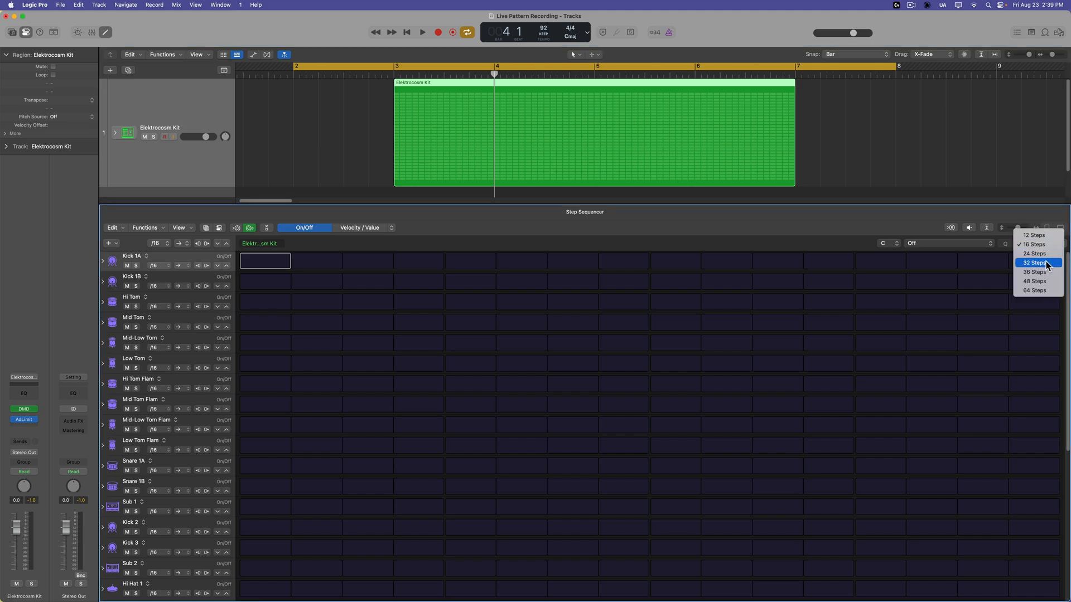
left_click(1033, 263)
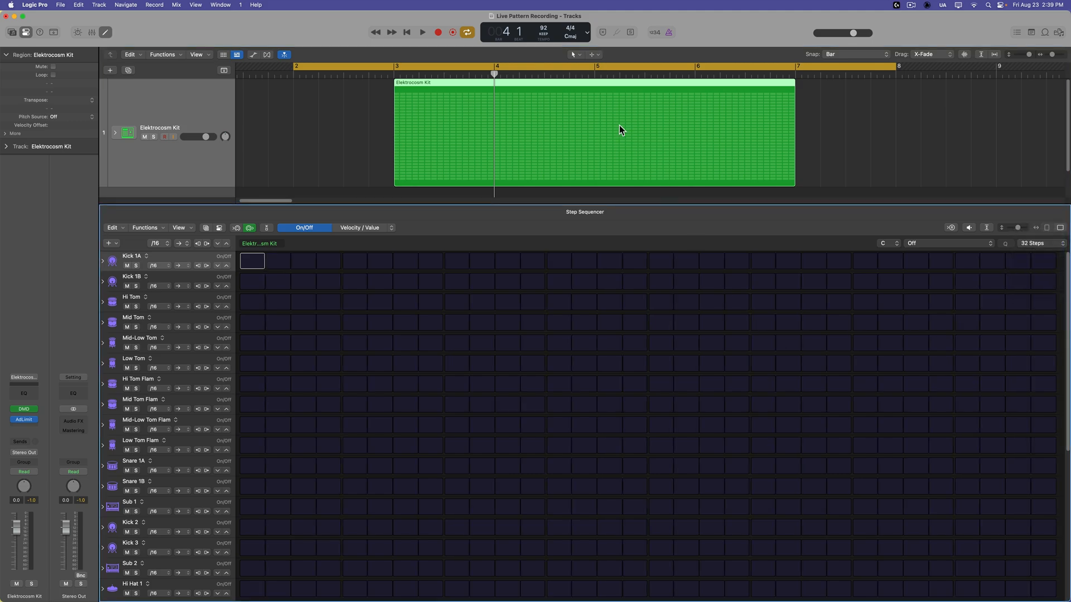
mouse_move(907, 328)
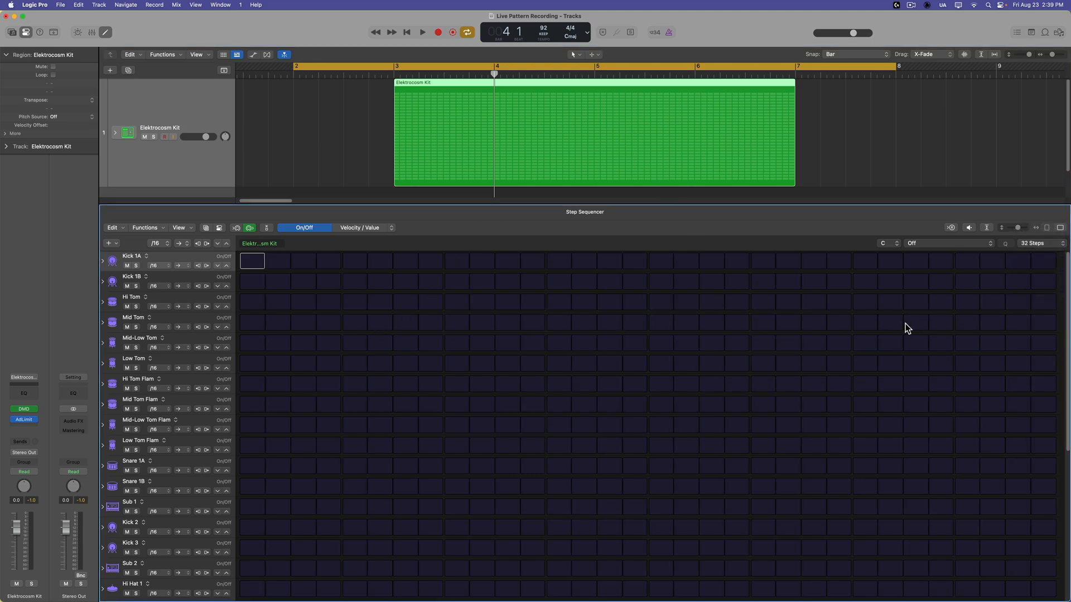
left_click(1039, 243)
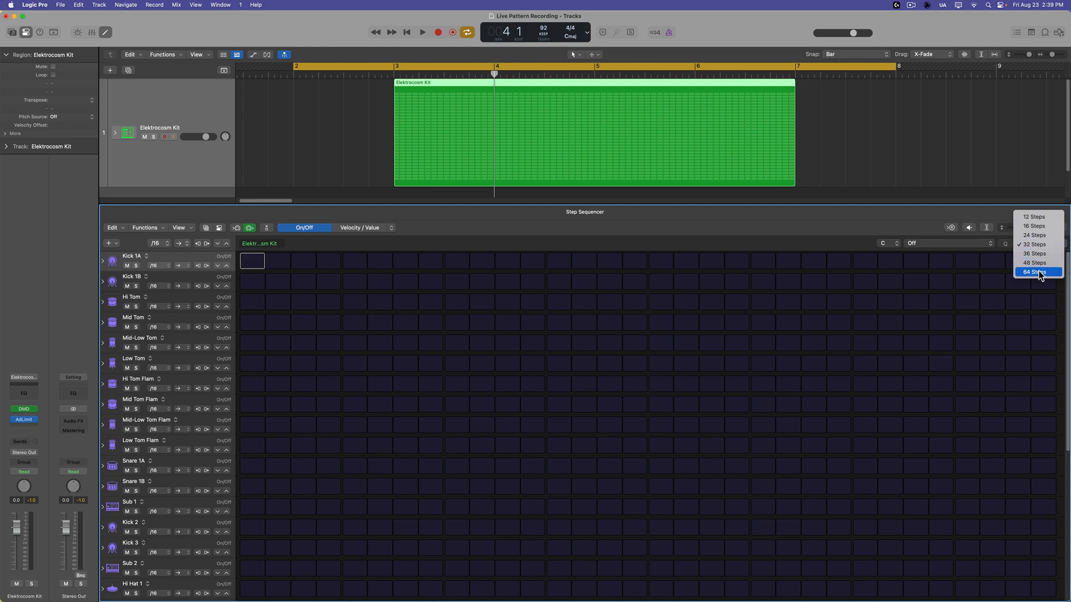
left_click(1034, 272)
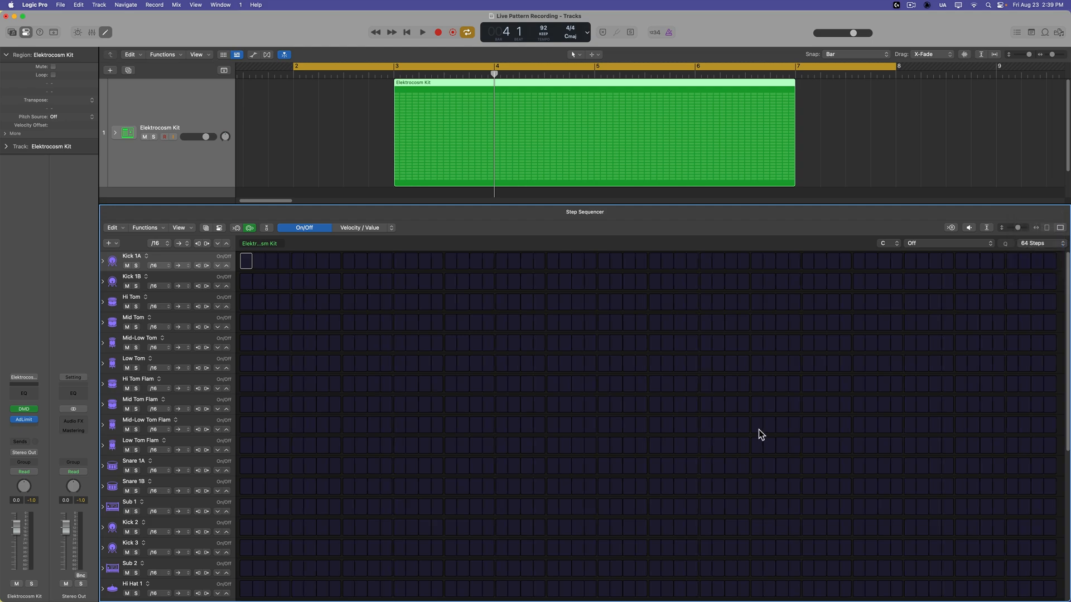
mouse_move(601, 141)
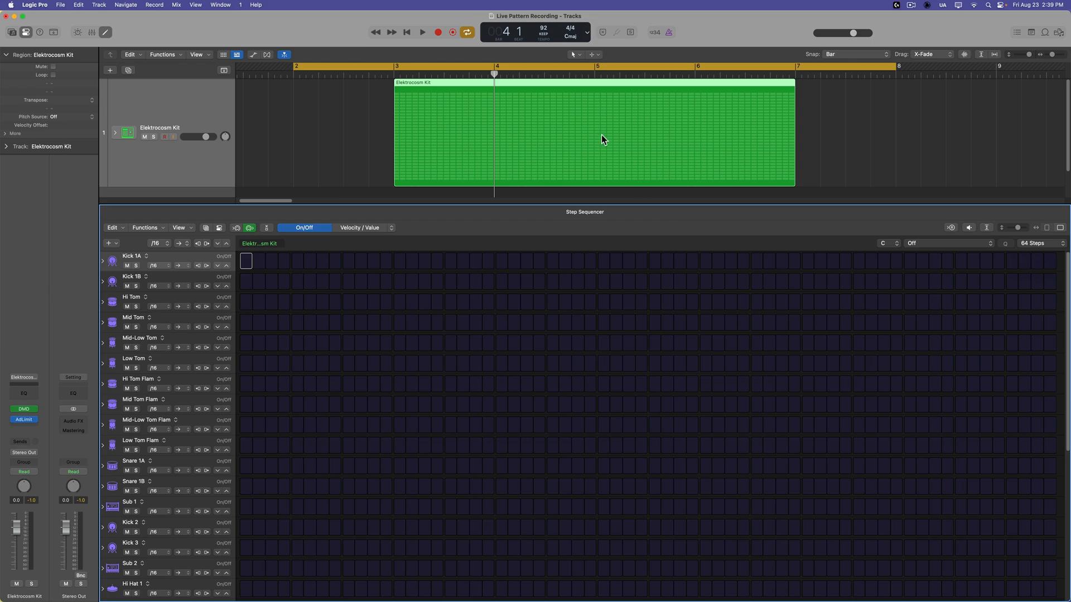
mouse_move(647, 161)
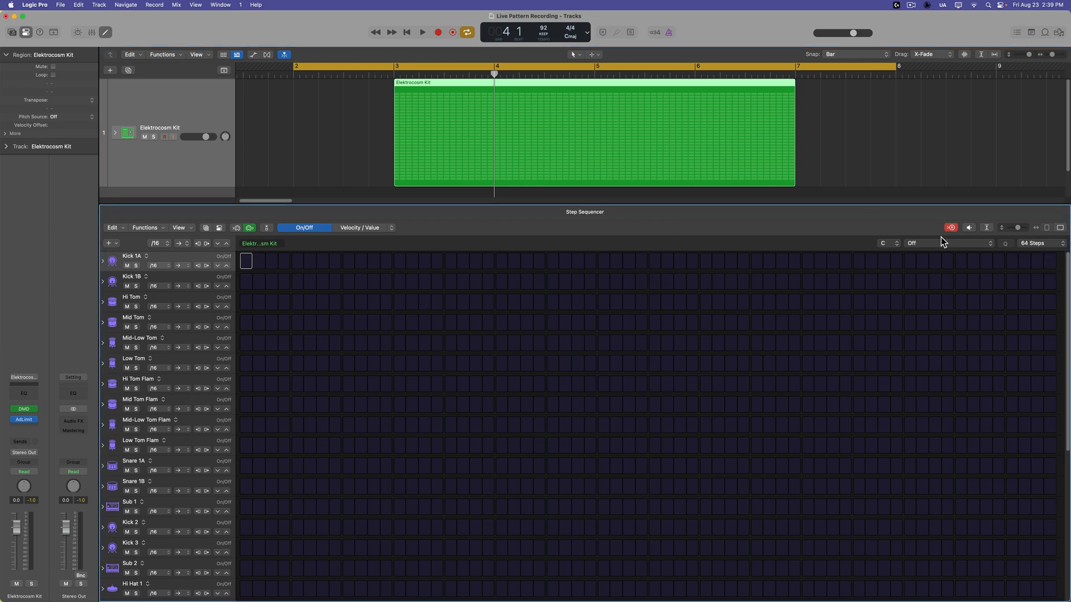
mouse_move(875, 231)
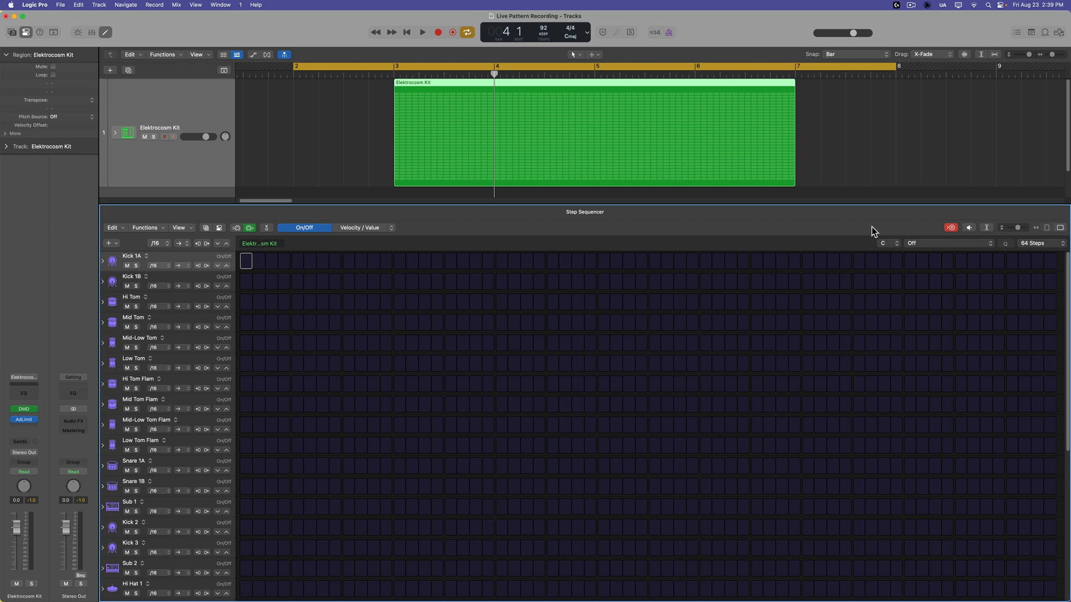
- Arm live pattern recording for the empty 64-step Elektrocosm Kit pattern
left_click(421, 32)
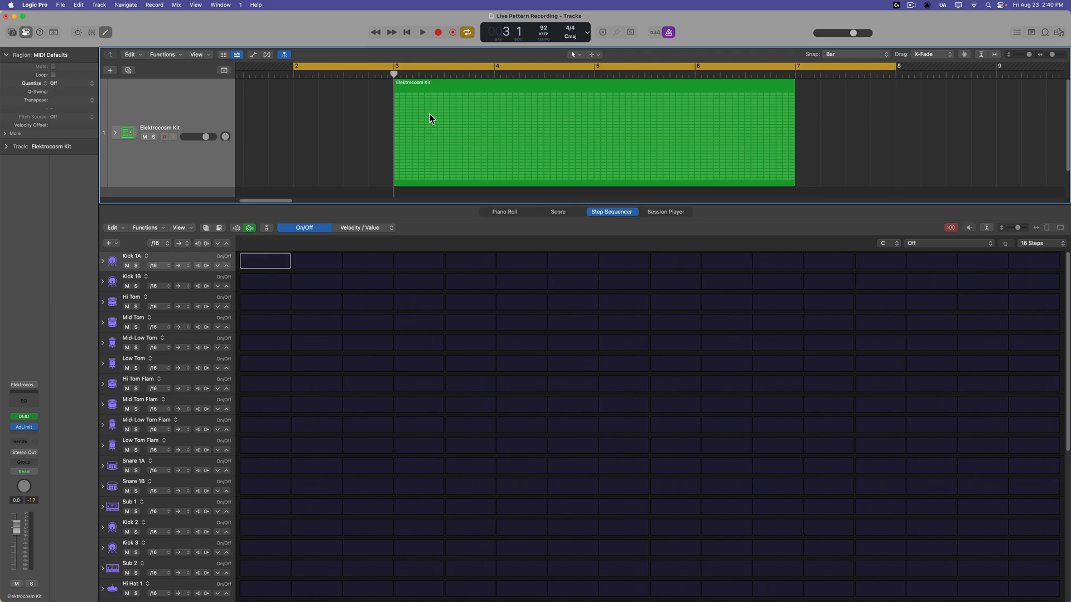
mouse_move(839, 120)
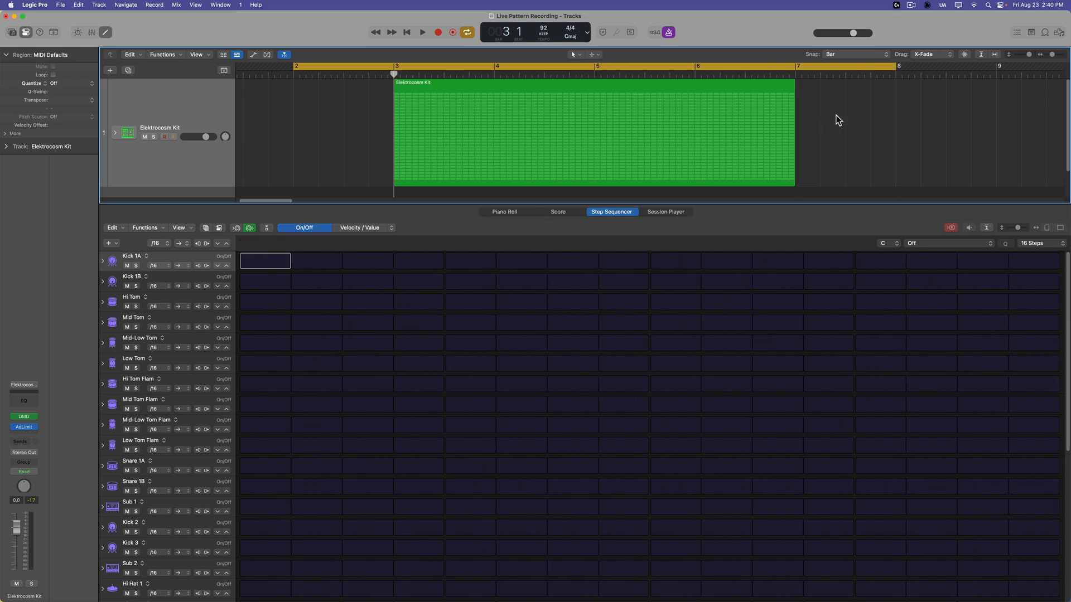
mouse_move(349, 110)
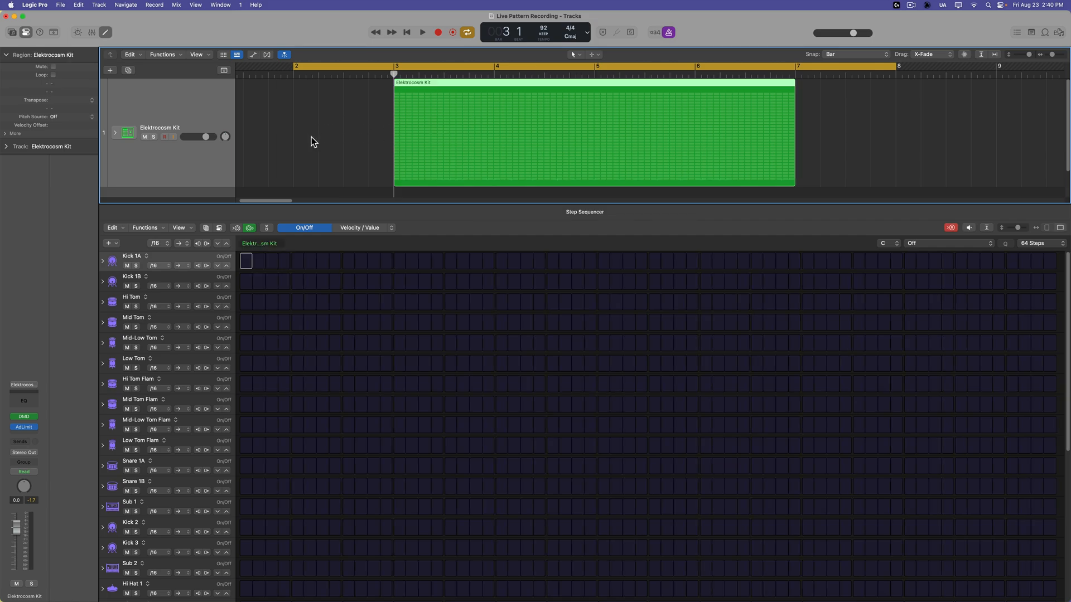
- Adjust listening volume and record Kick 1A and Snare 1A/1B live across the 64 steps
left_click(421, 32)
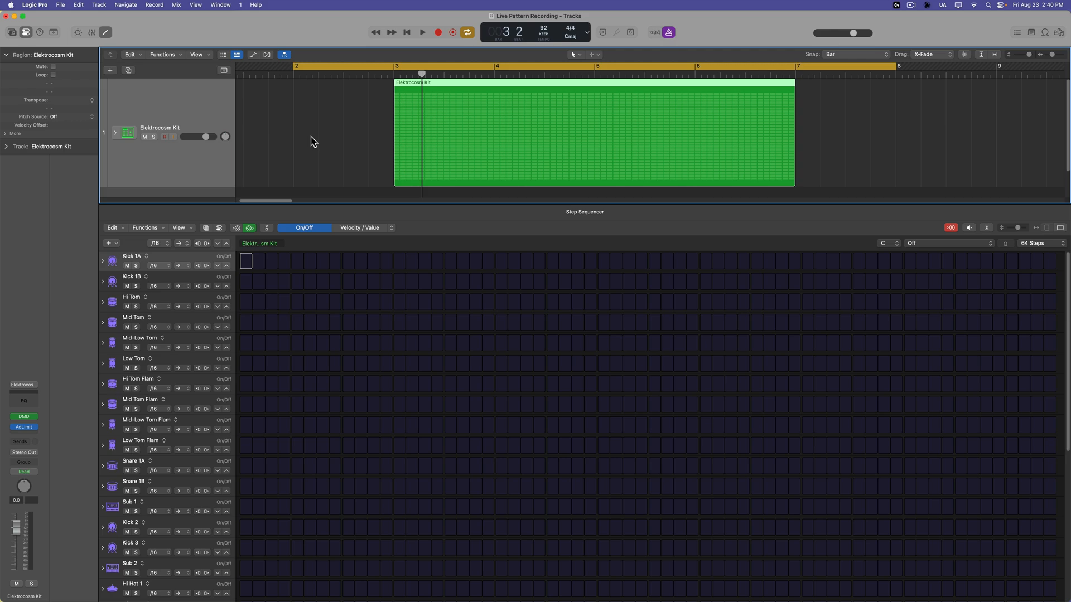
left_click_drag(190, 136, 206, 136)
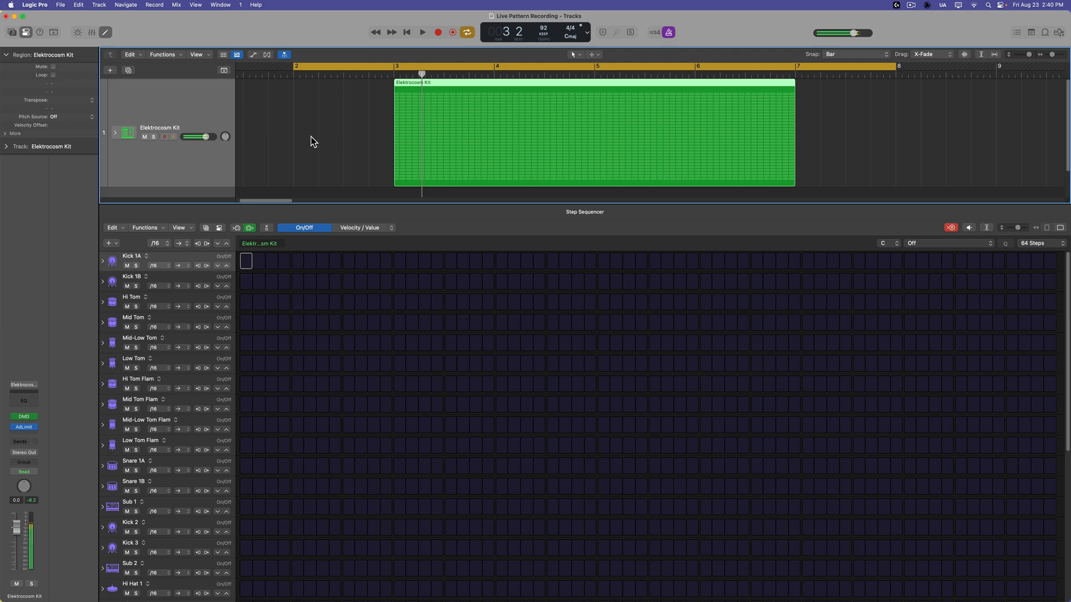
left_click(422, 33)
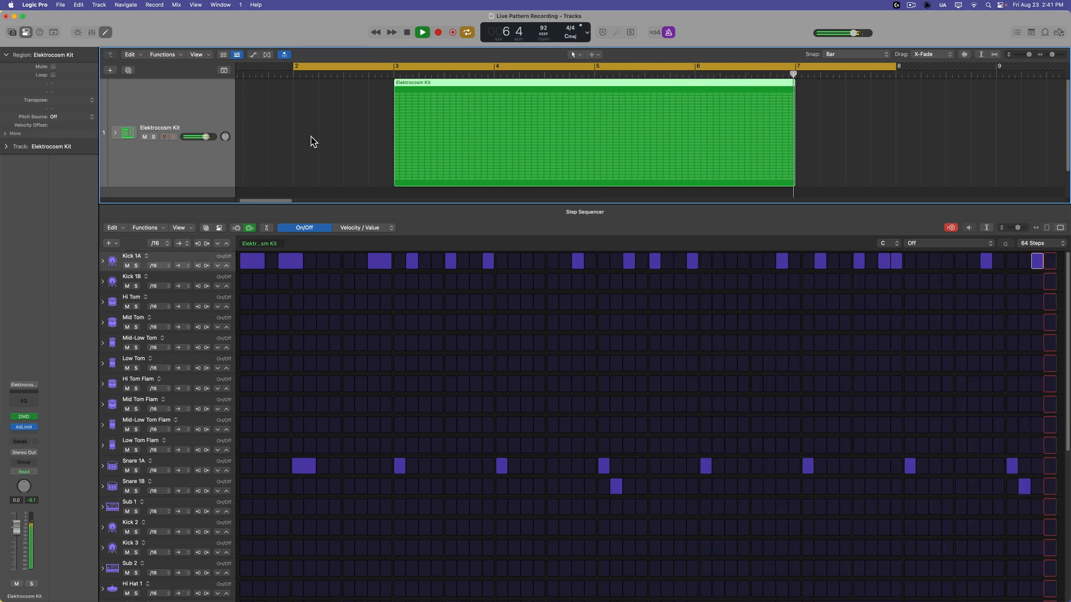
left_click(422, 33)
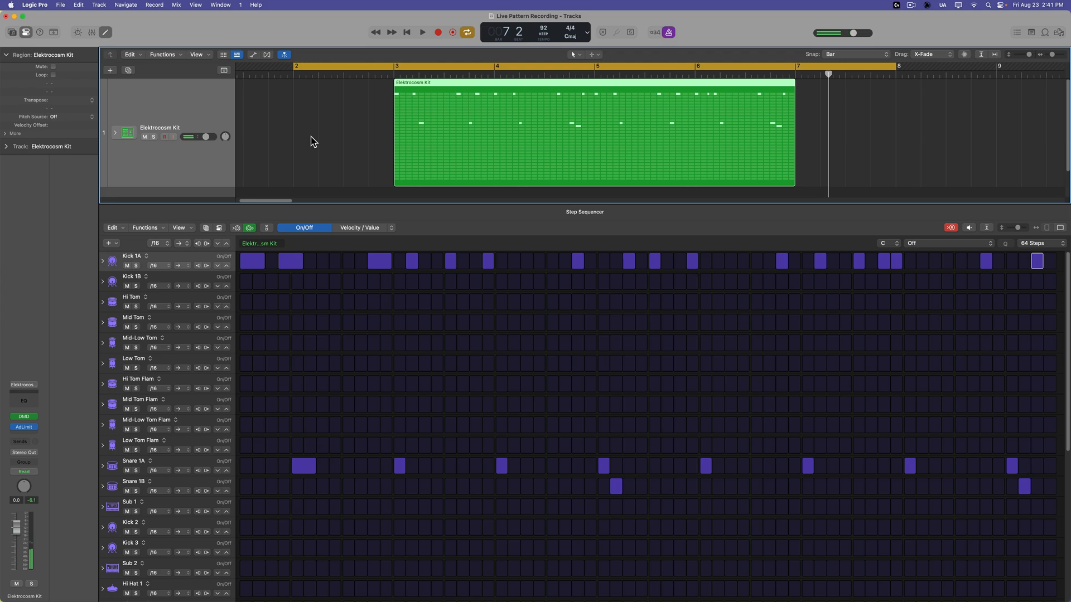
mouse_move(448, 126)
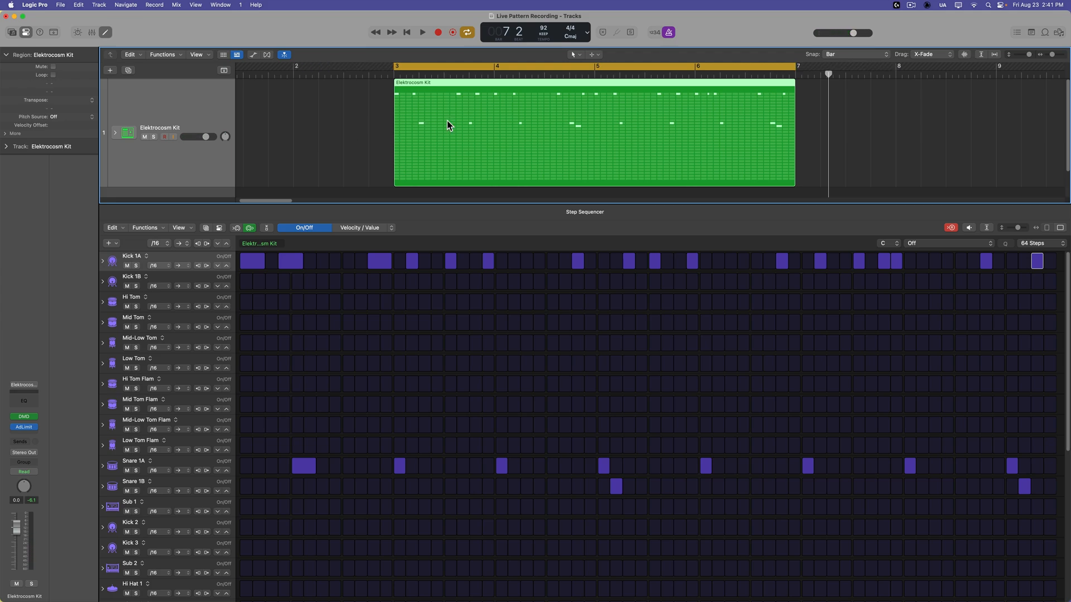
mouse_move(676, 540)
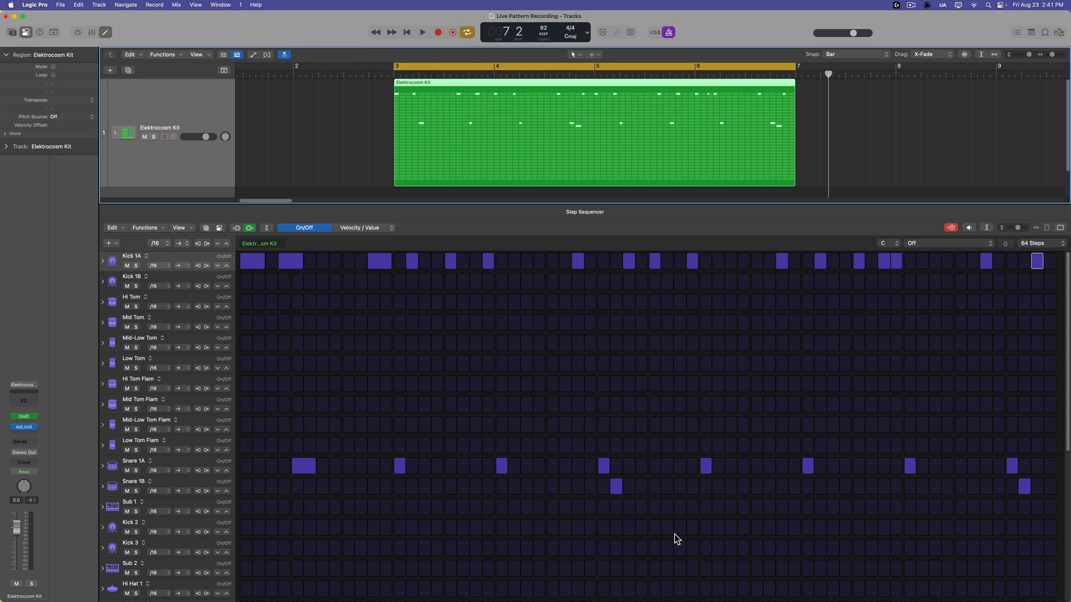
mouse_move(756, 538)
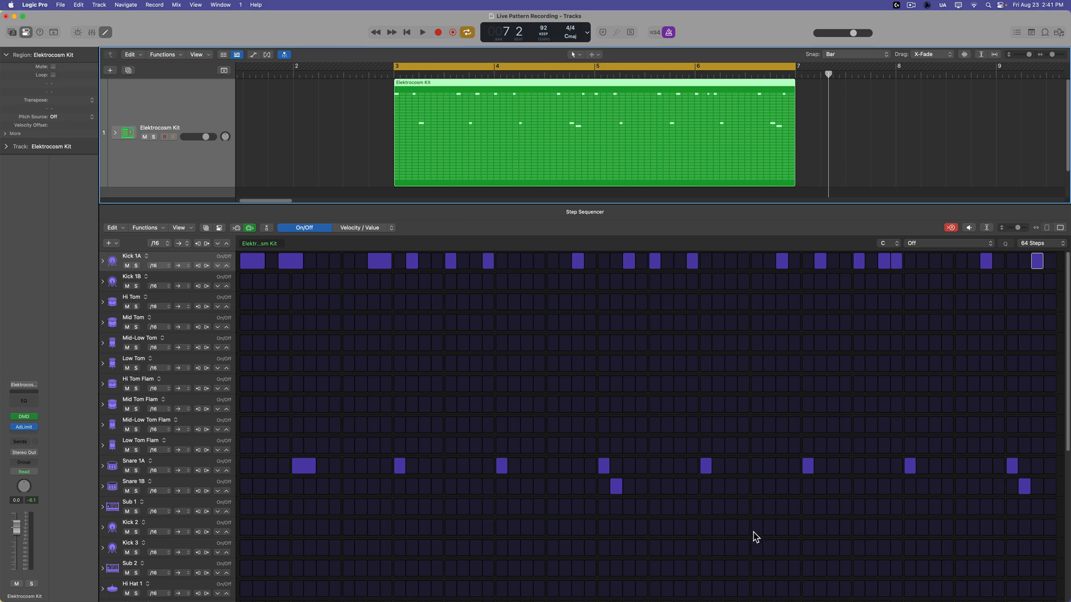
- Play back the recorded pattern, check step velocities in Velocity/Value view, then return to On/Off
left_click(422, 32)
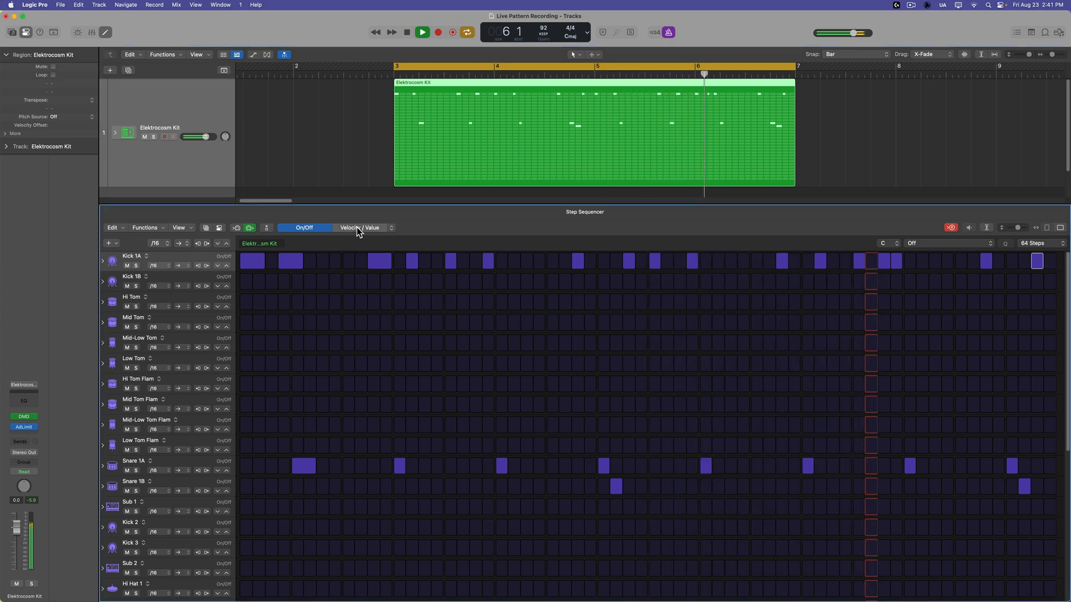
left_click(360, 227)
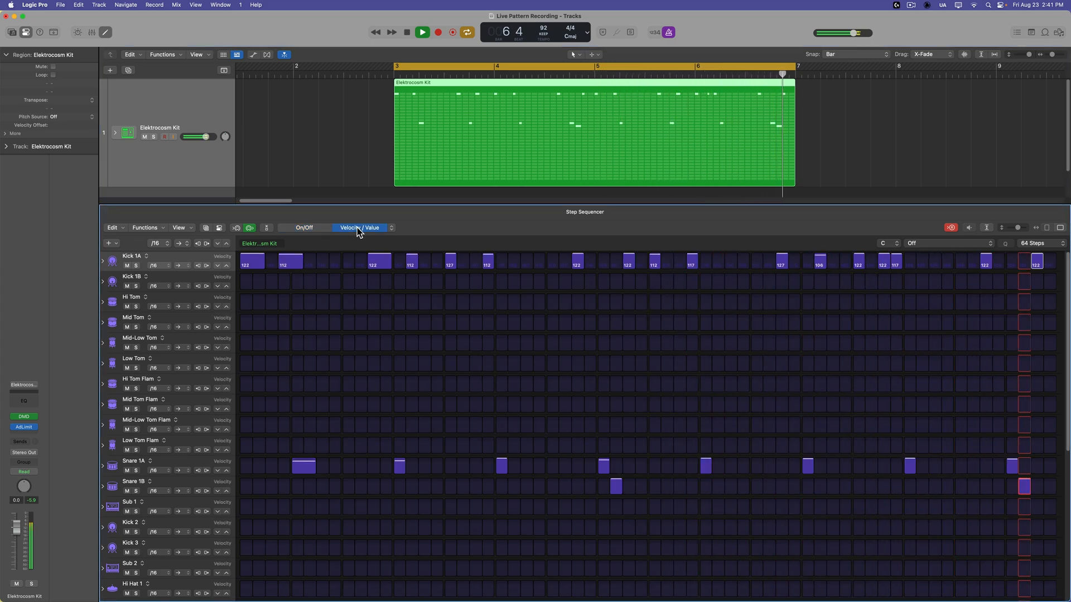
left_click(406, 31)
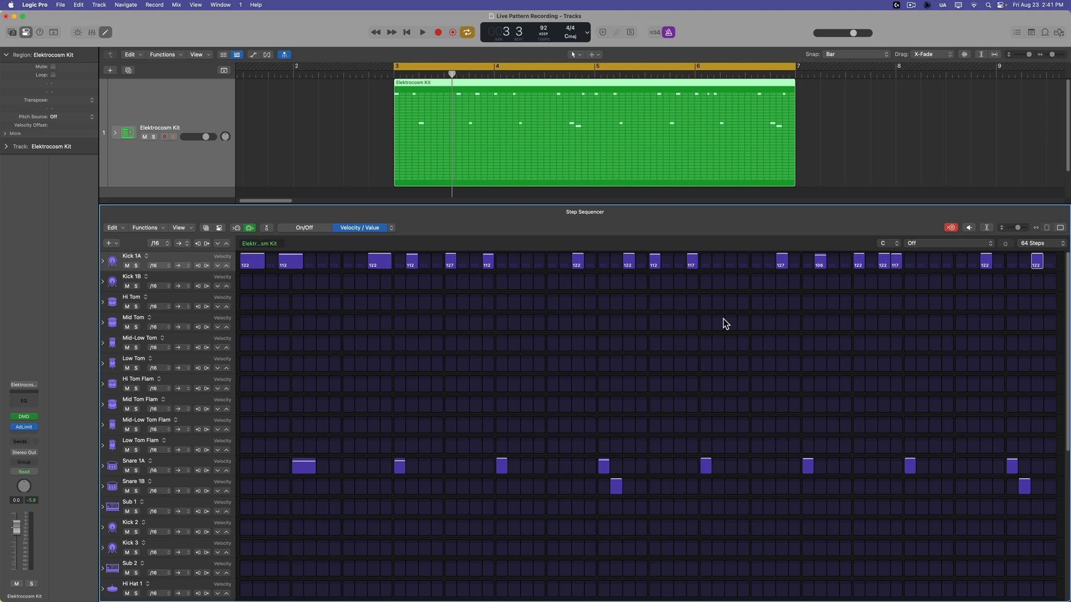
mouse_move(380, 262)
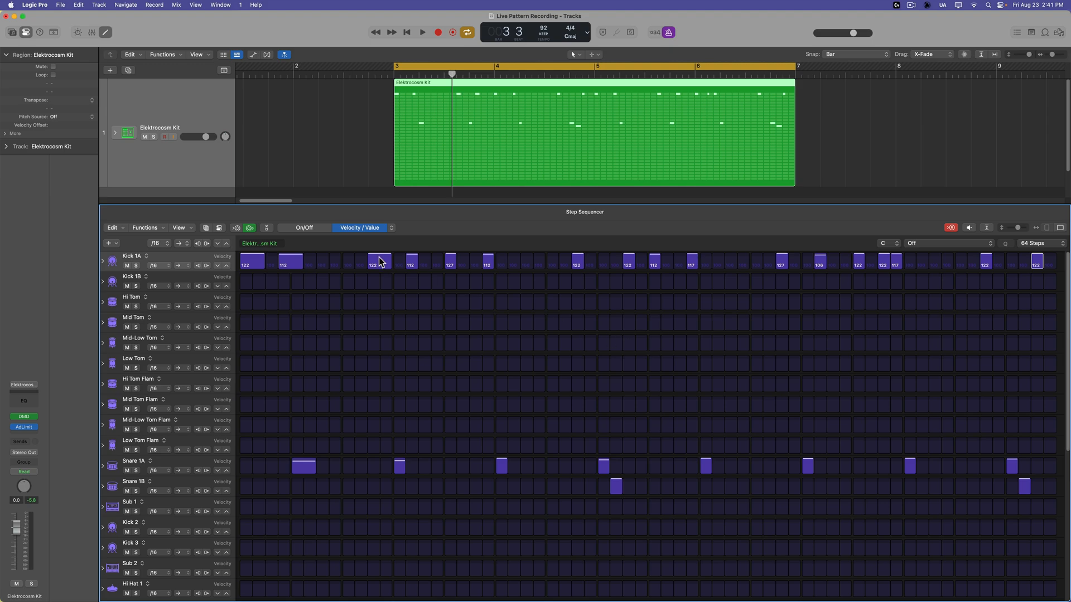
left_click(305, 227)
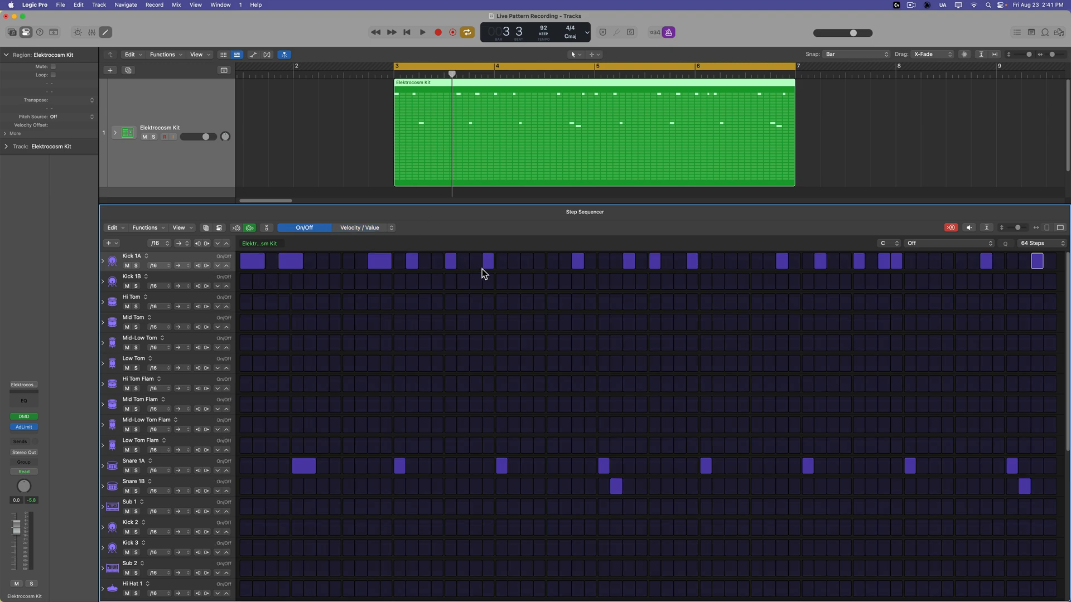
mouse_move(729, 227)
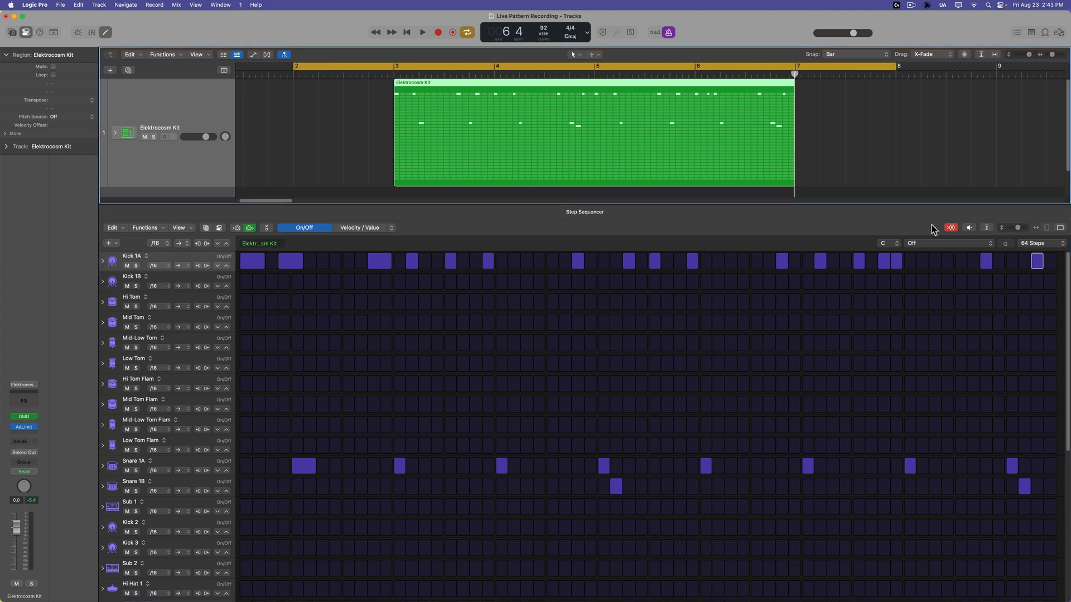
- Record Hi Hat 1/2/3 and Clap 1 parts live over successive playback passes, adjusting volume between takes
left_click(422, 32)
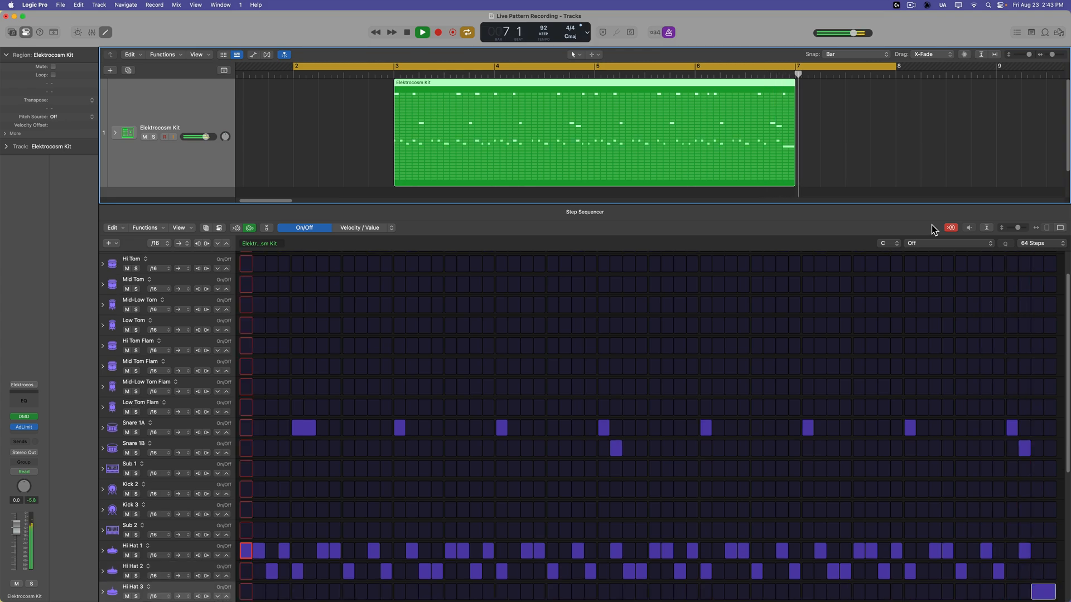
left_click(422, 32)
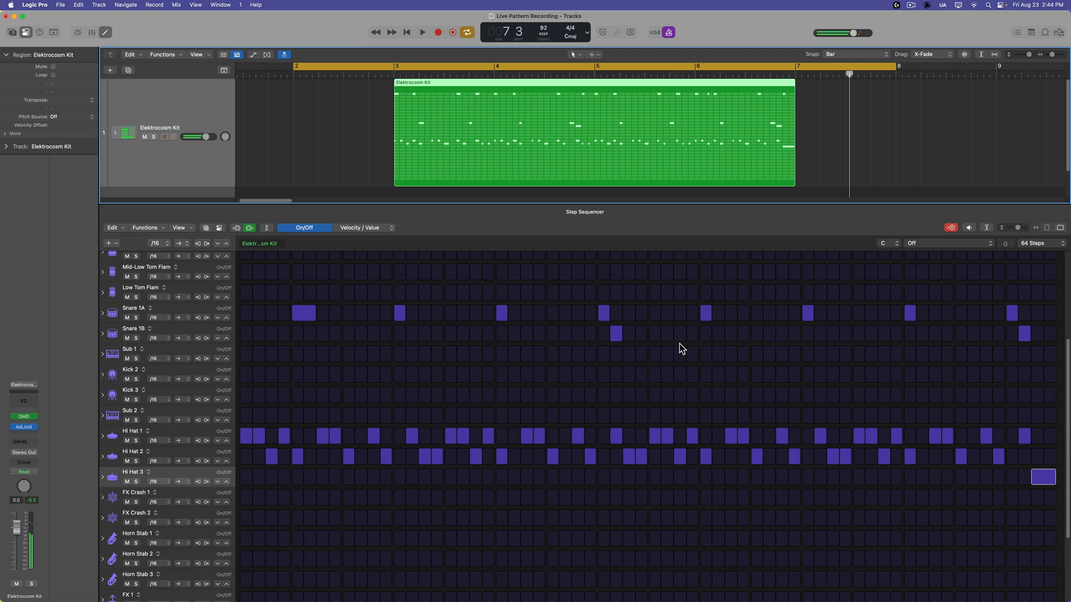
left_click(421, 32)
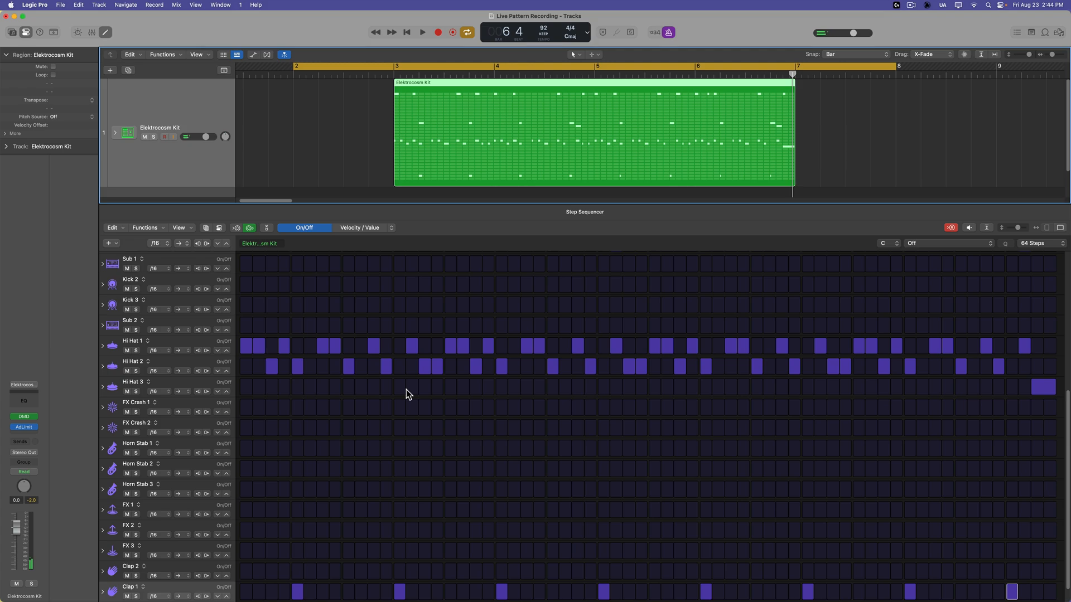
left_click_drag(190, 136, 205, 136)
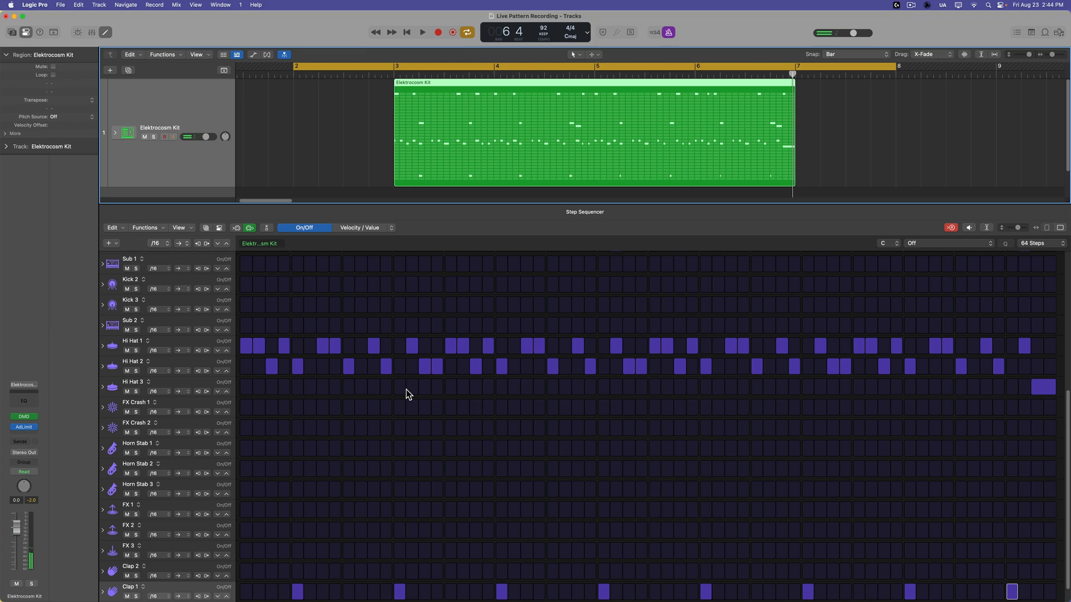
left_click(422, 33)
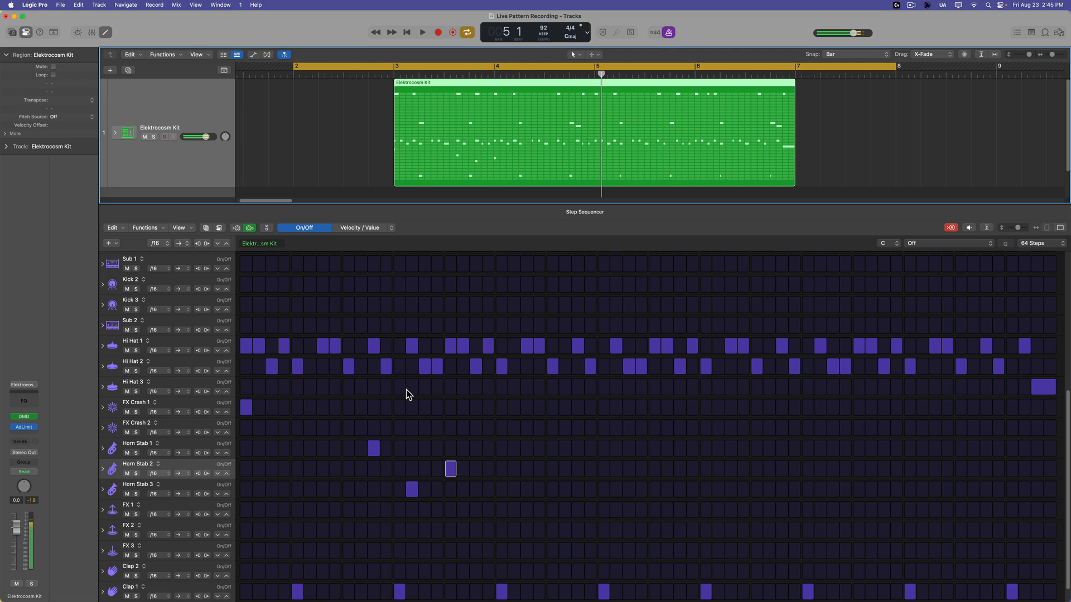
- Finish the crash and horn stab take, then record hits on the new Perc FX - Minimalist row
left_click(422, 33)
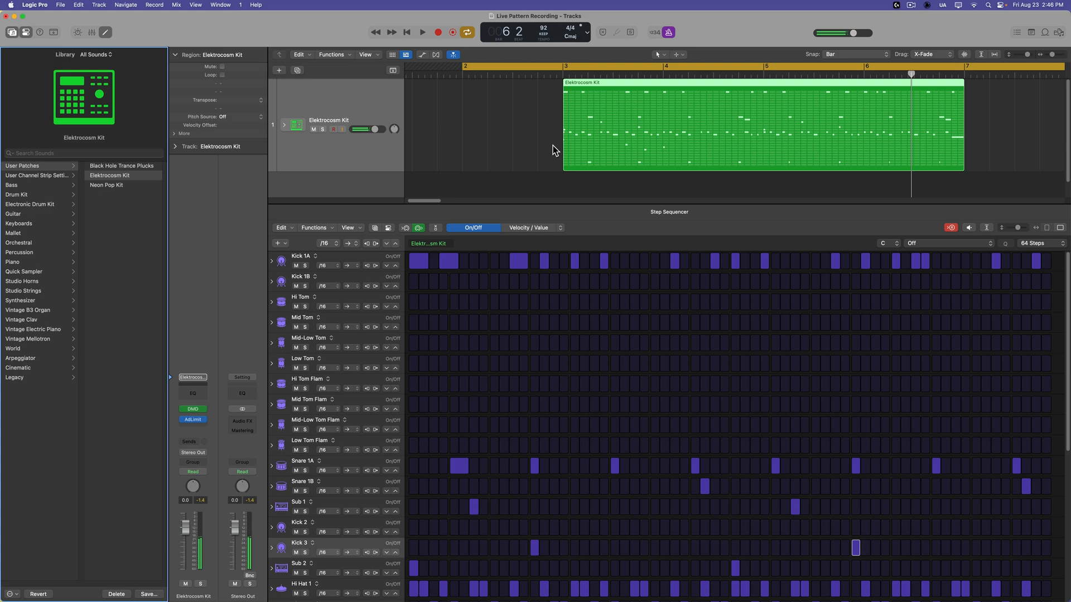
left_click(422, 33)
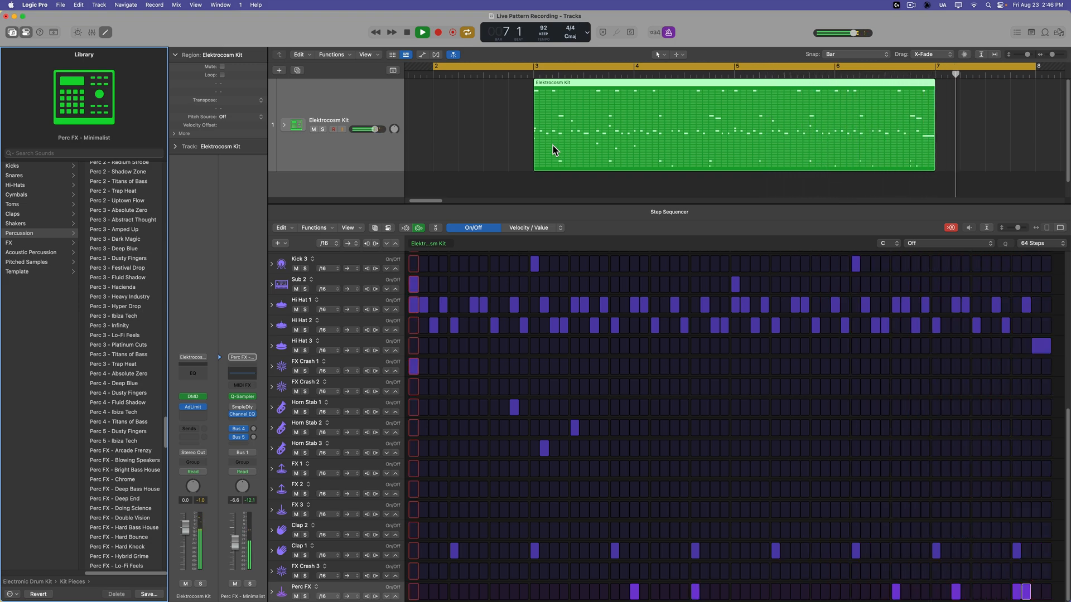
left_click(420, 33)
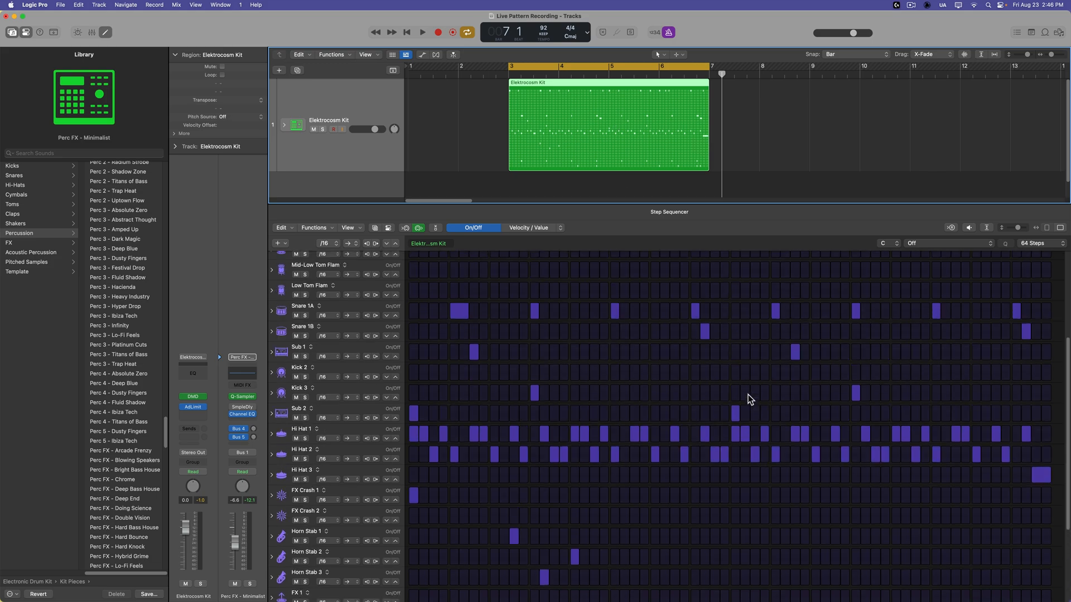
- Scroll the compact rows into view and audition the finished 64-step drum pattern
scroll("up", 3)
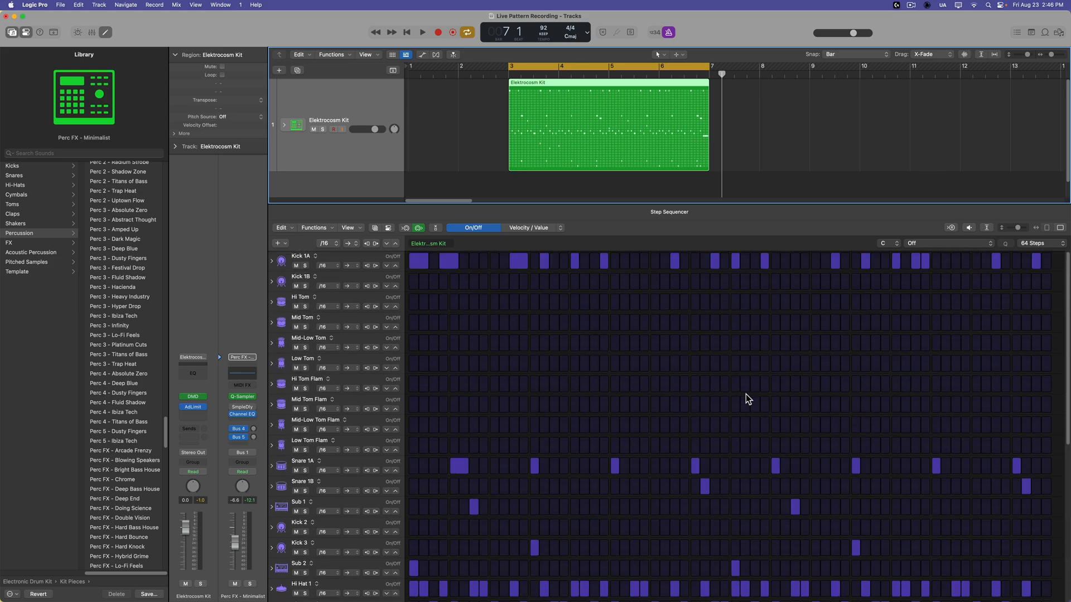
left_click(422, 31)
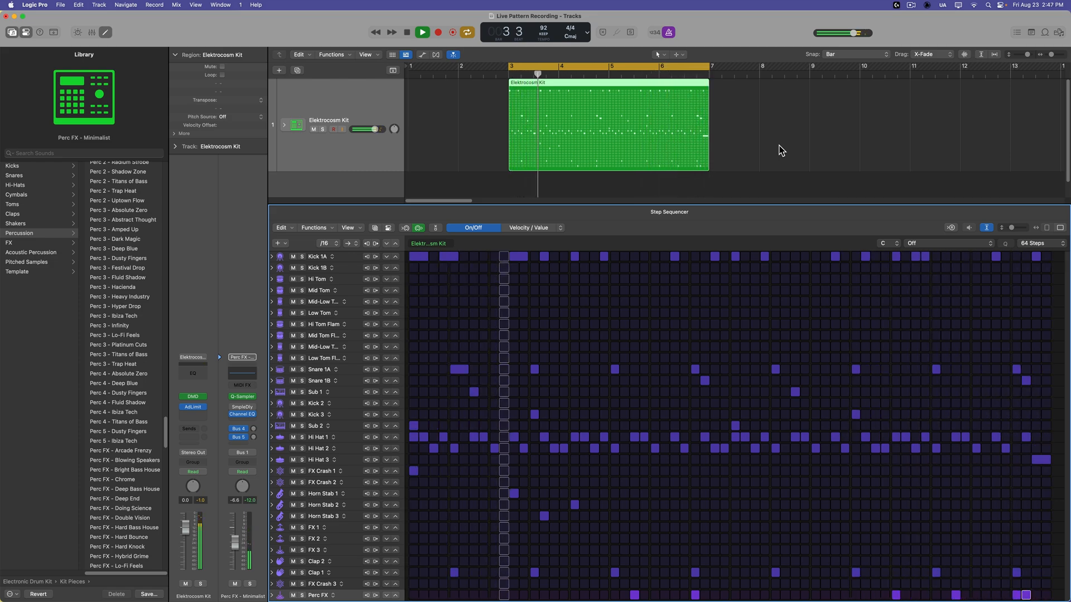
left_click(422, 32)
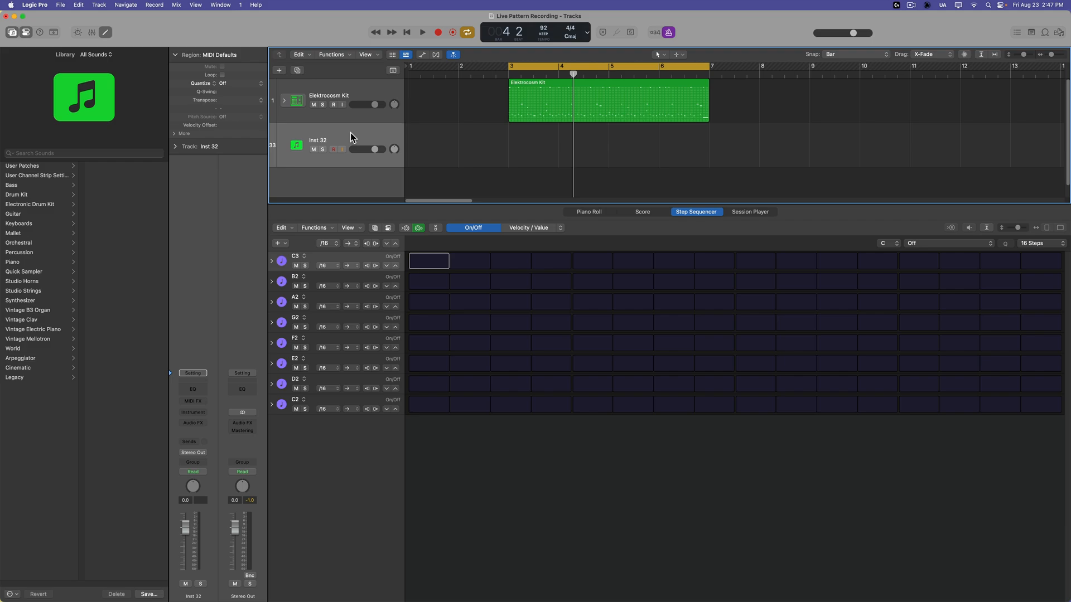
mouse_move(38, 186)
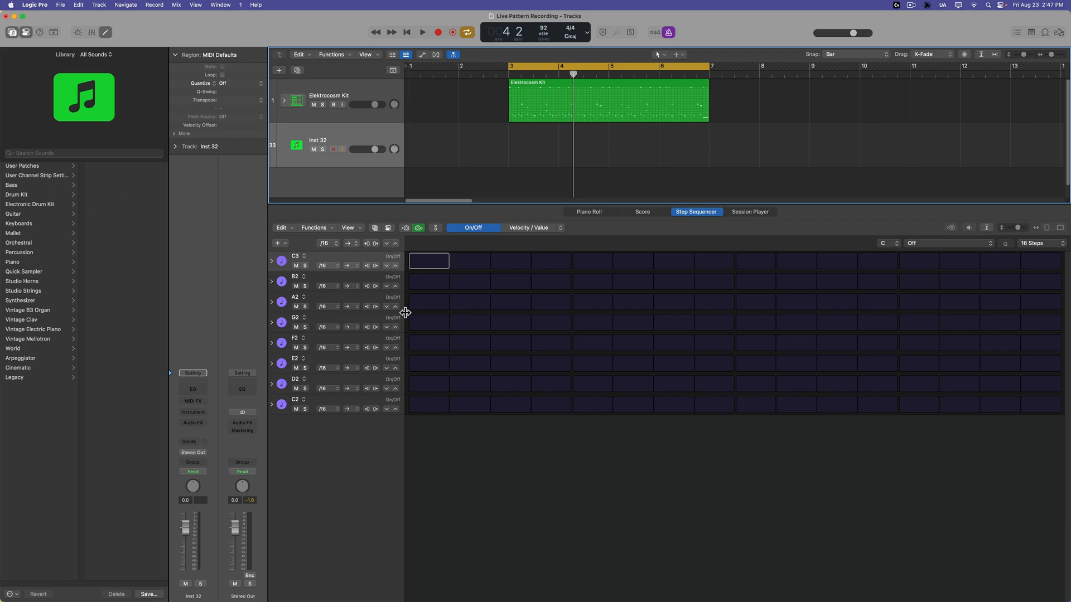
mouse_move(890, 499)
type("pluck")
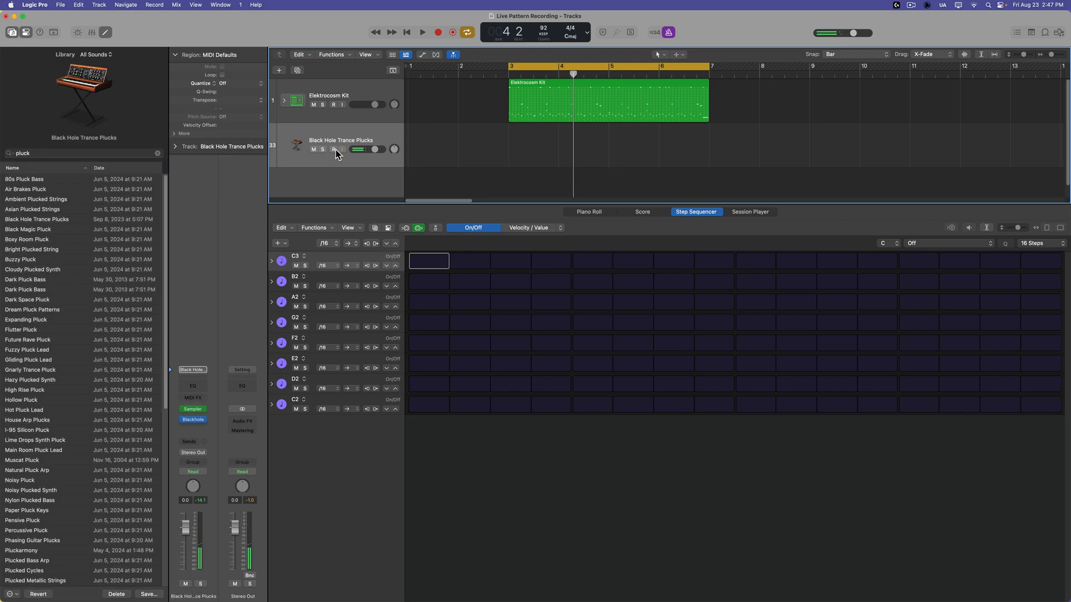
- Create a Software Instrument track and load Black Hole Trance Plucks from the Library
left_click(334, 149)
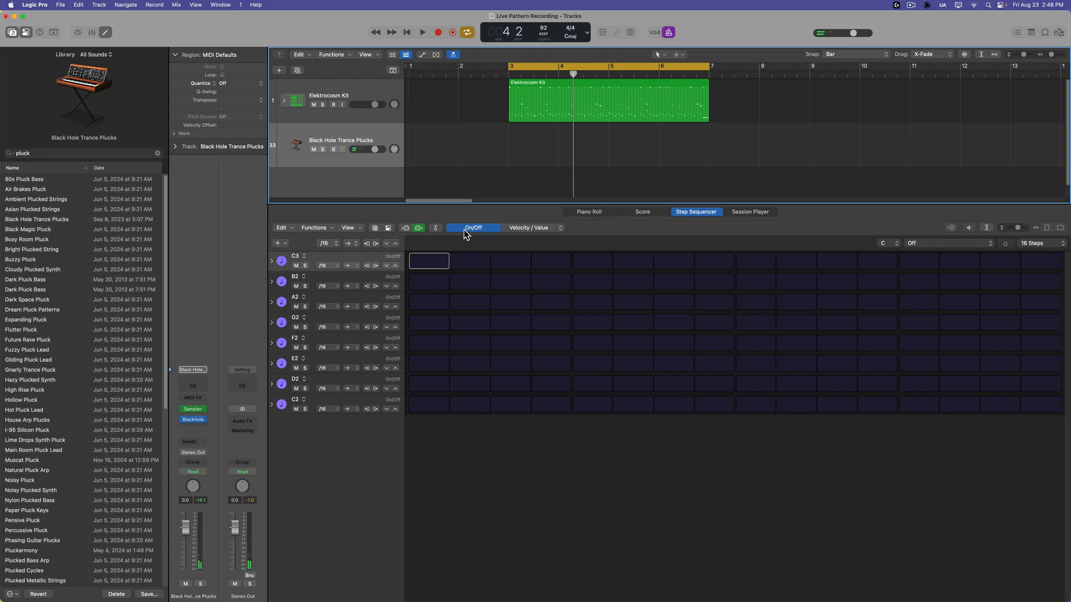
left_click(333, 150)
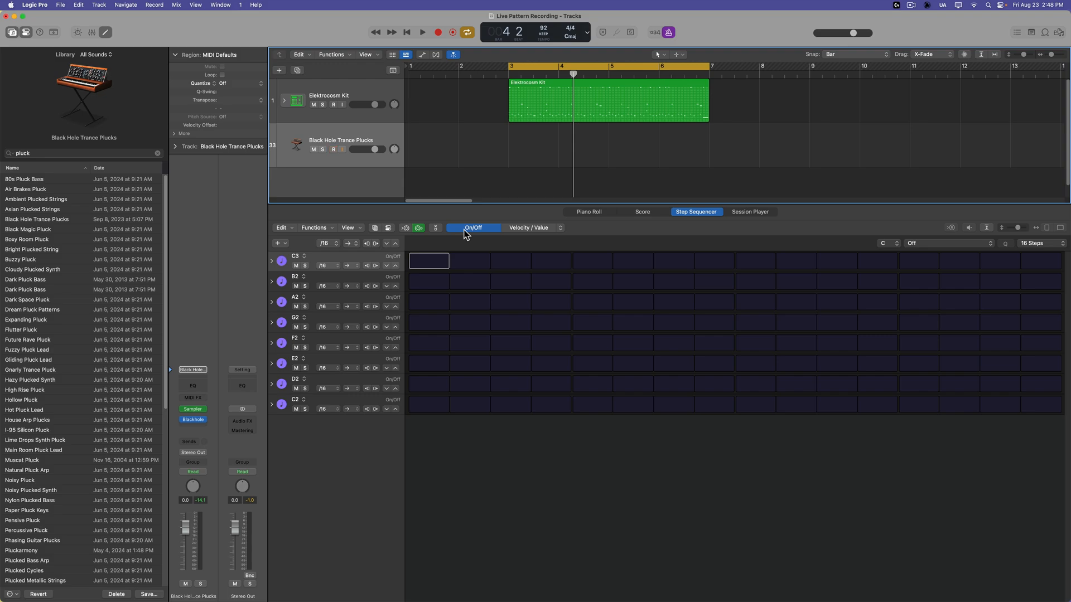
left_click(888, 243)
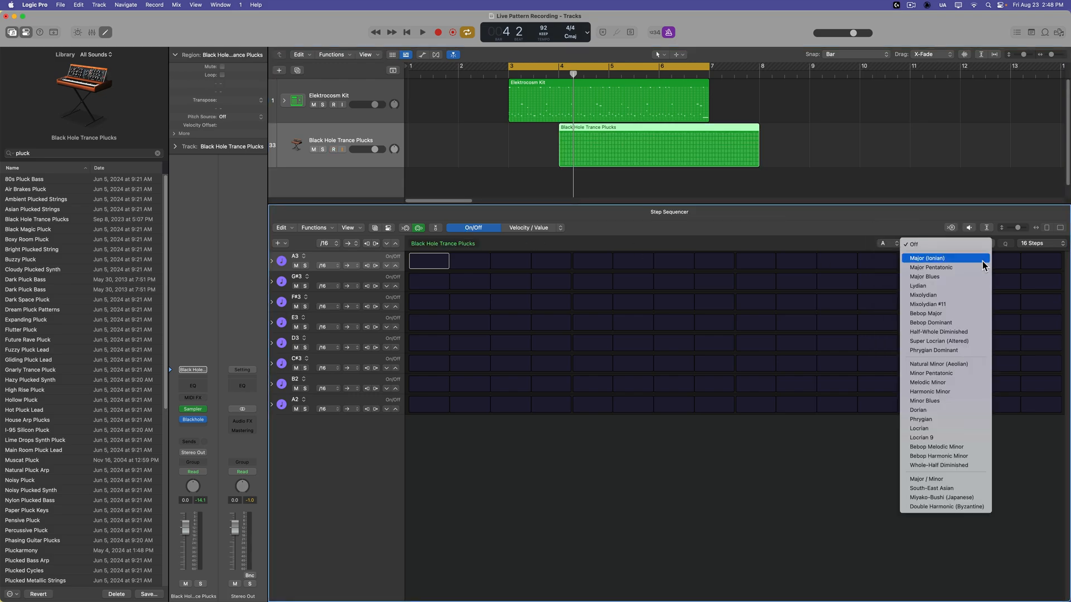
mouse_move(957, 285)
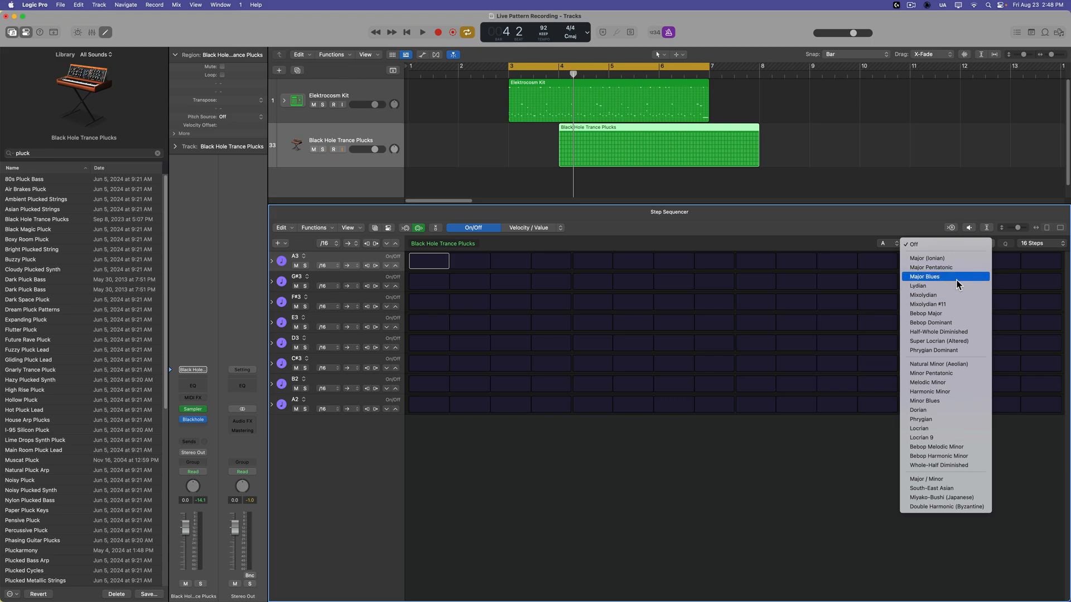
- Set the plucks pattern scale to A Natural Minor and arm the track with Pattern Record
left_click(930, 364)
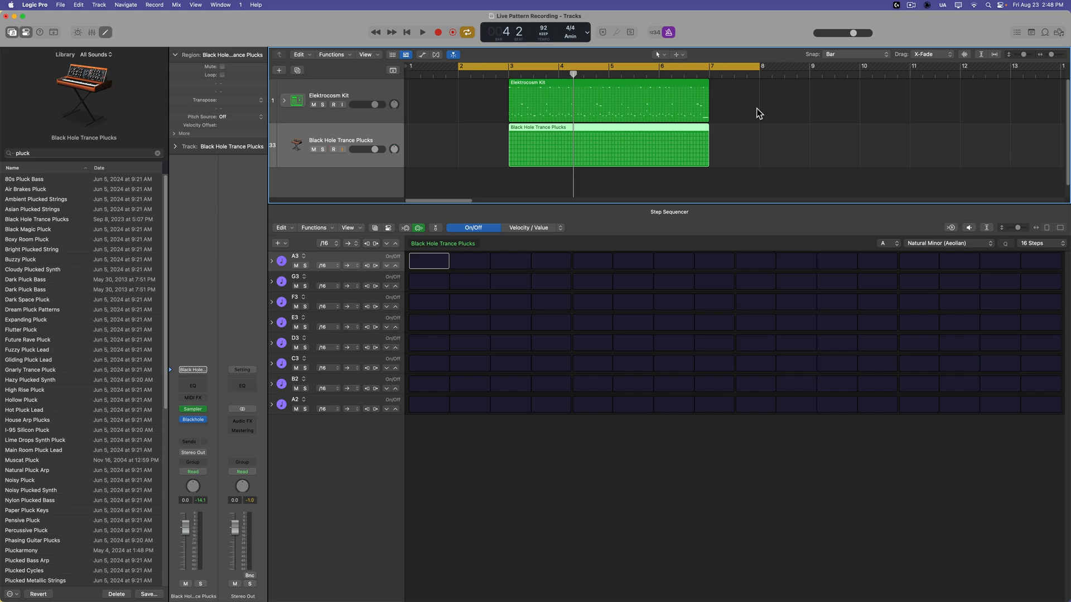
left_click(334, 149)
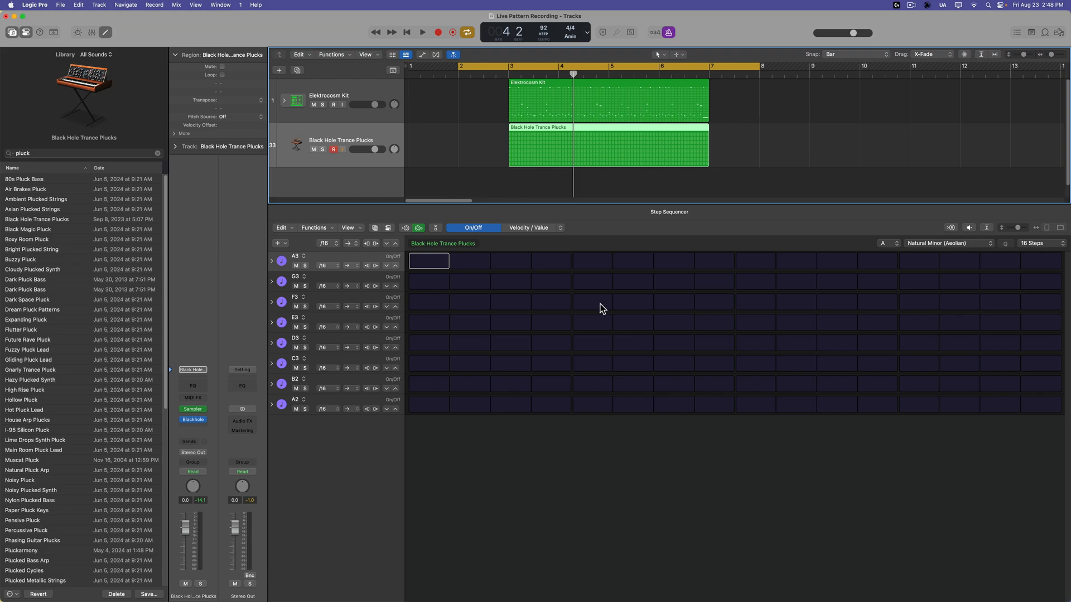
mouse_move(939, 262)
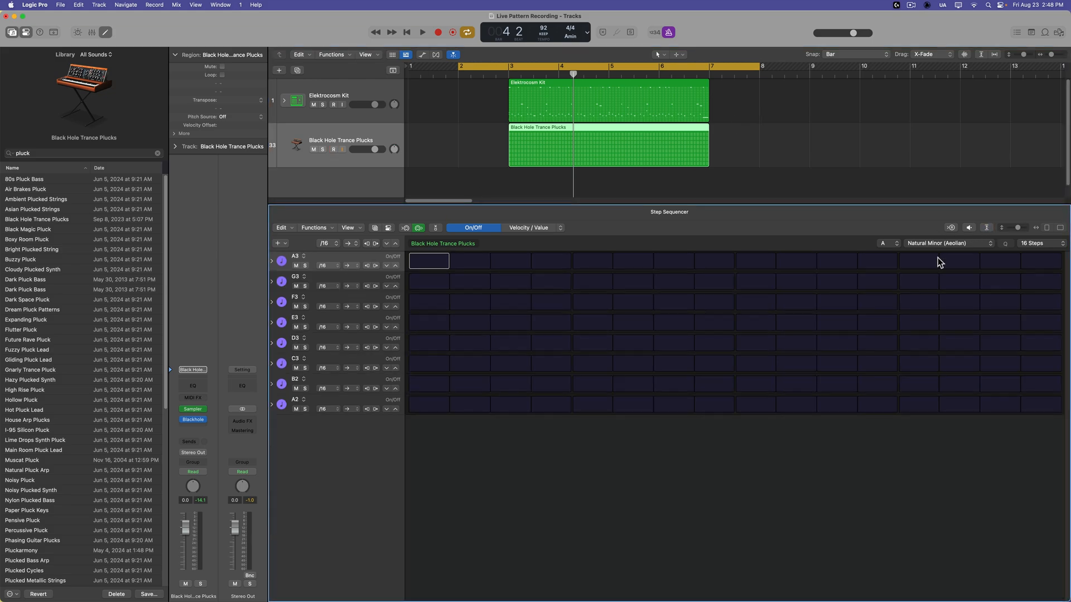
mouse_move(801, 489)
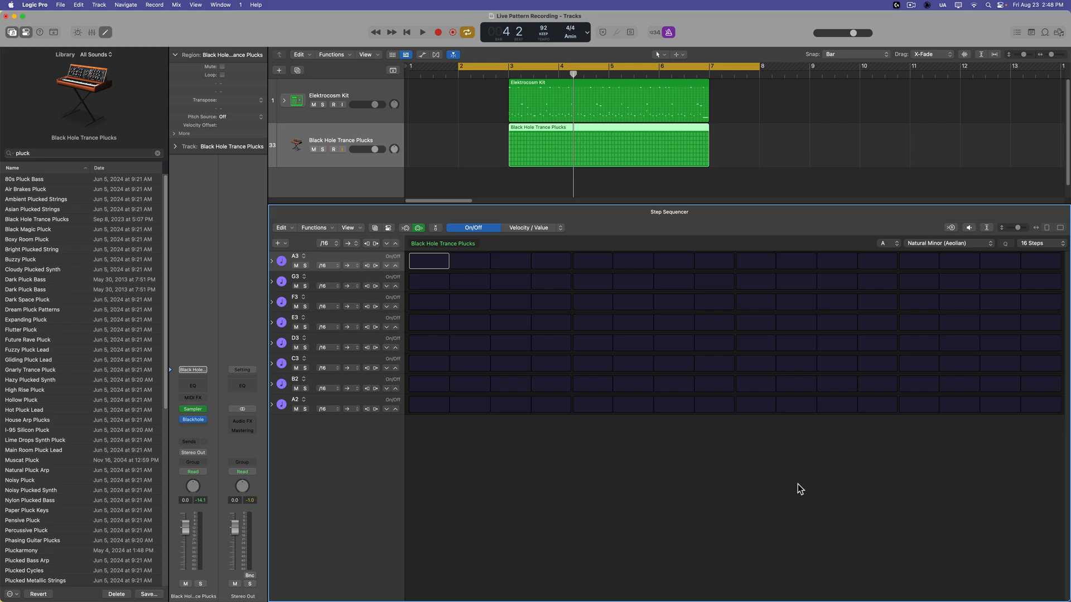
left_click(333, 149)
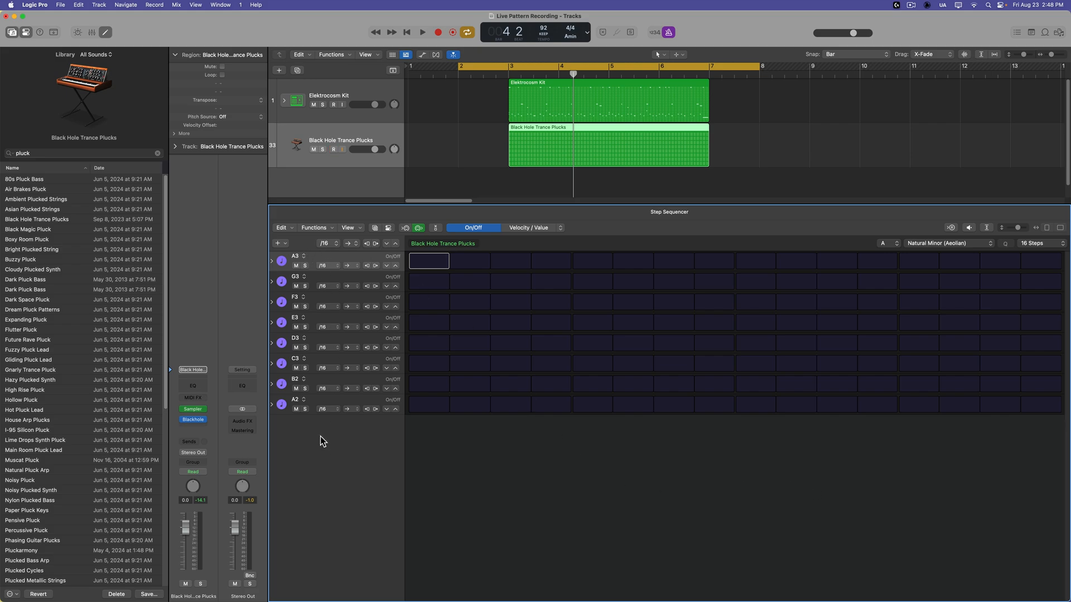
mouse_move(673, 254)
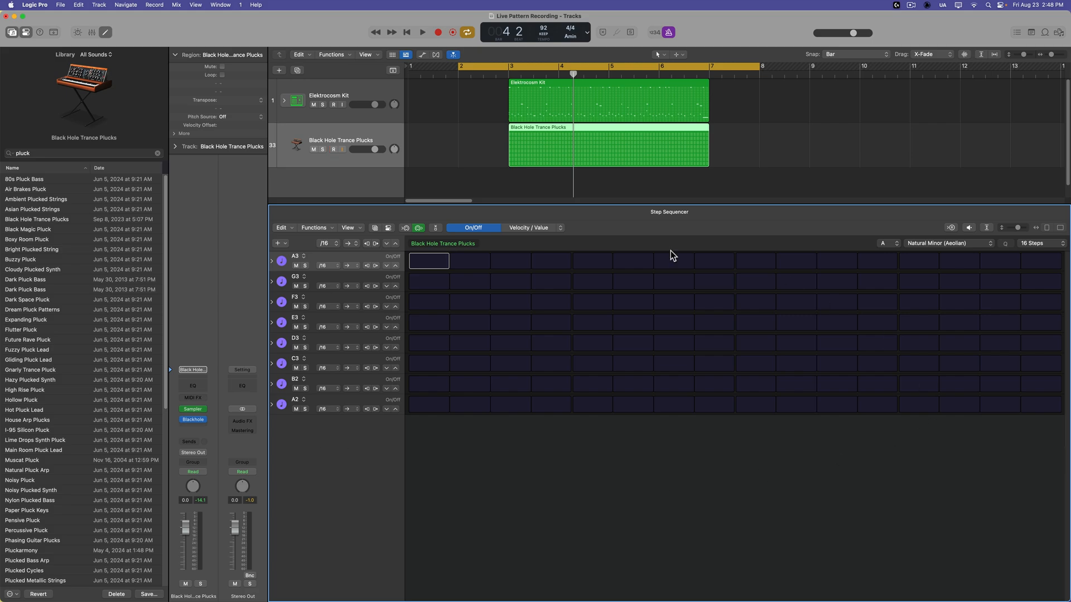
left_click(334, 149)
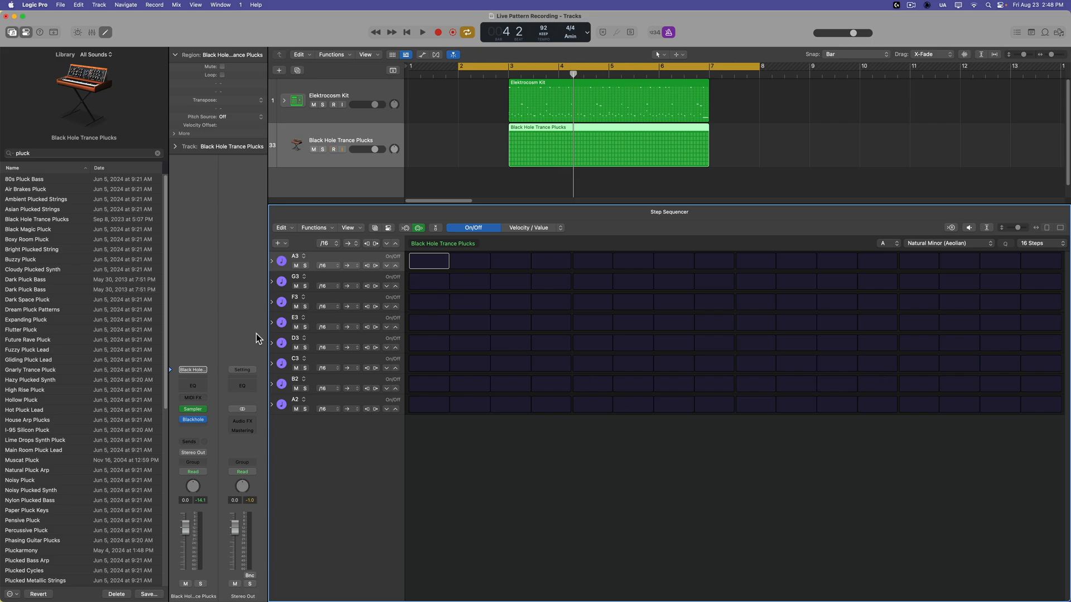
mouse_move(581, 476)
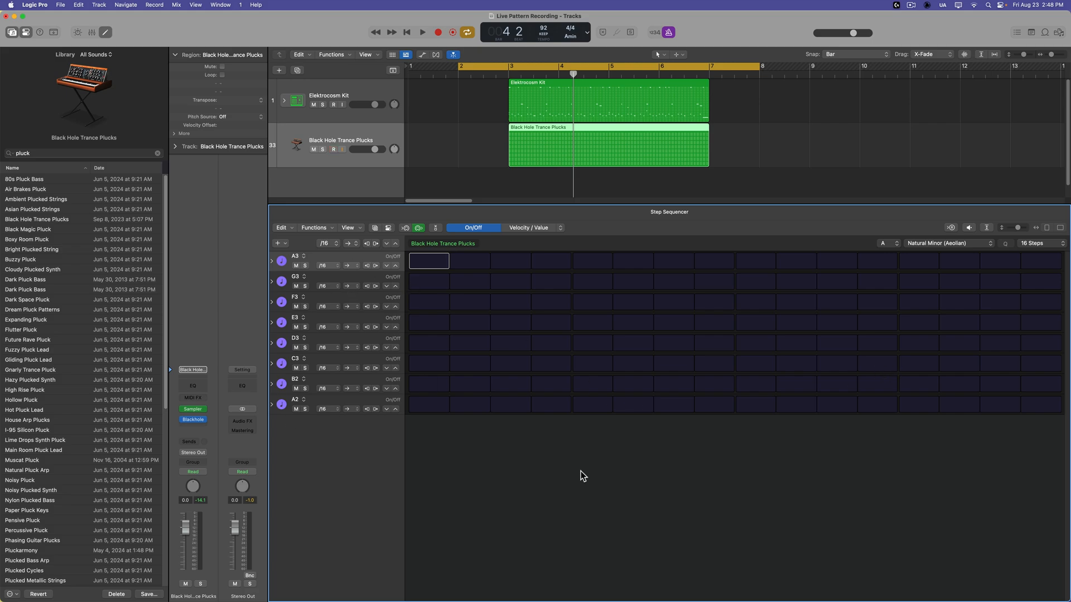
left_click(333, 149)
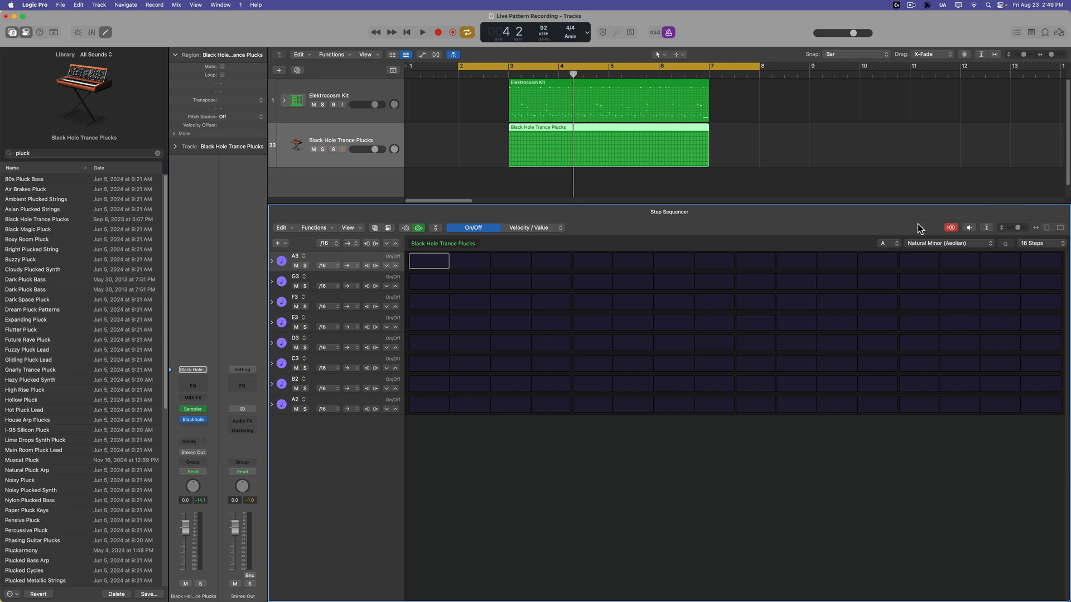
- Record pluck chords on A3, C4, E4 and G3 live during playback, then stop
left_click(333, 148)
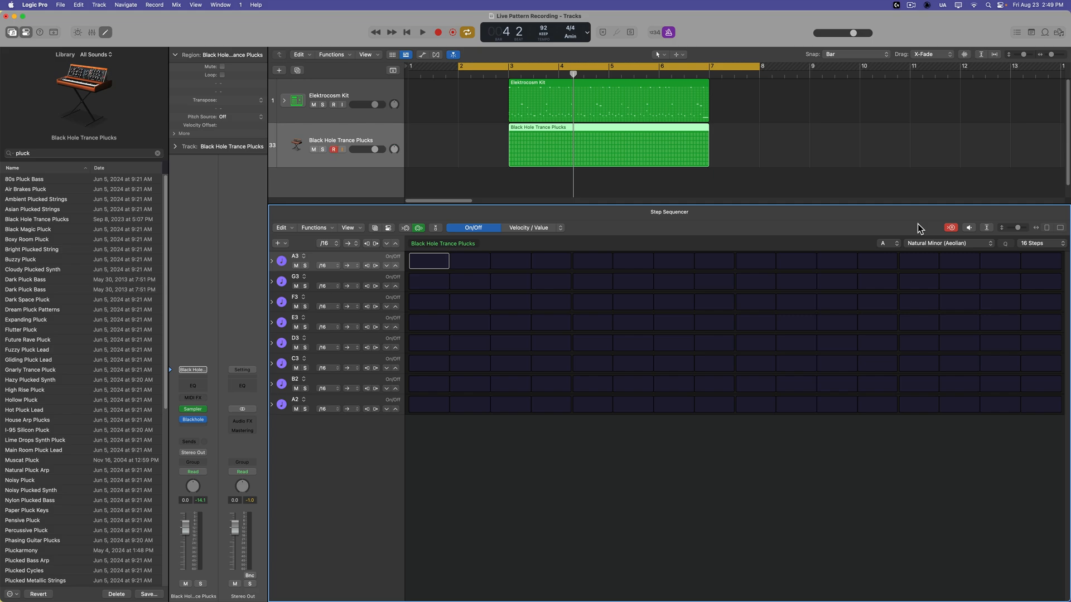
left_click(421, 32)
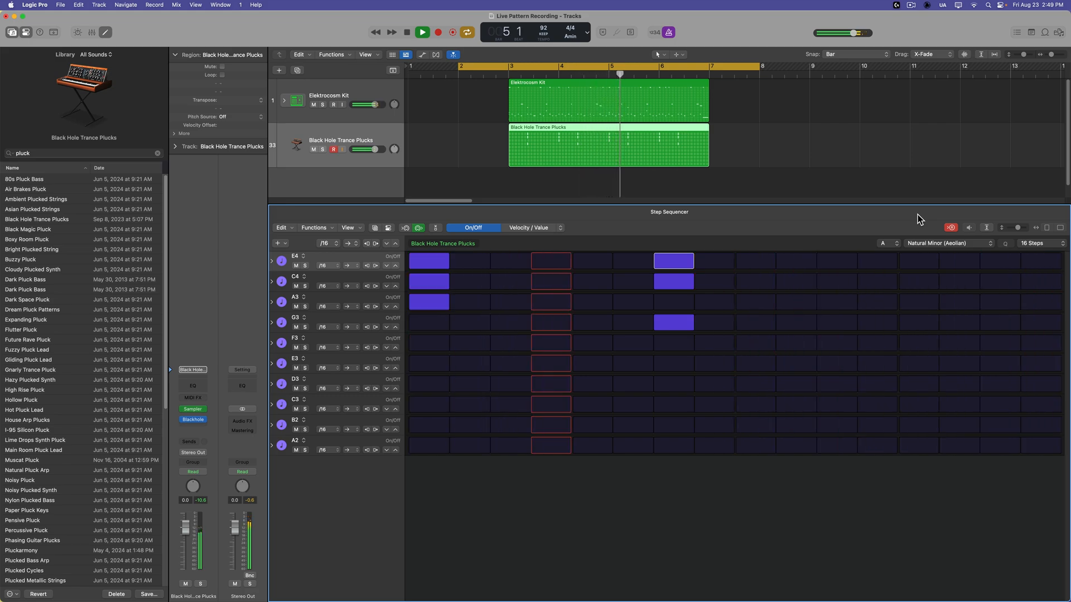
left_click(422, 32)
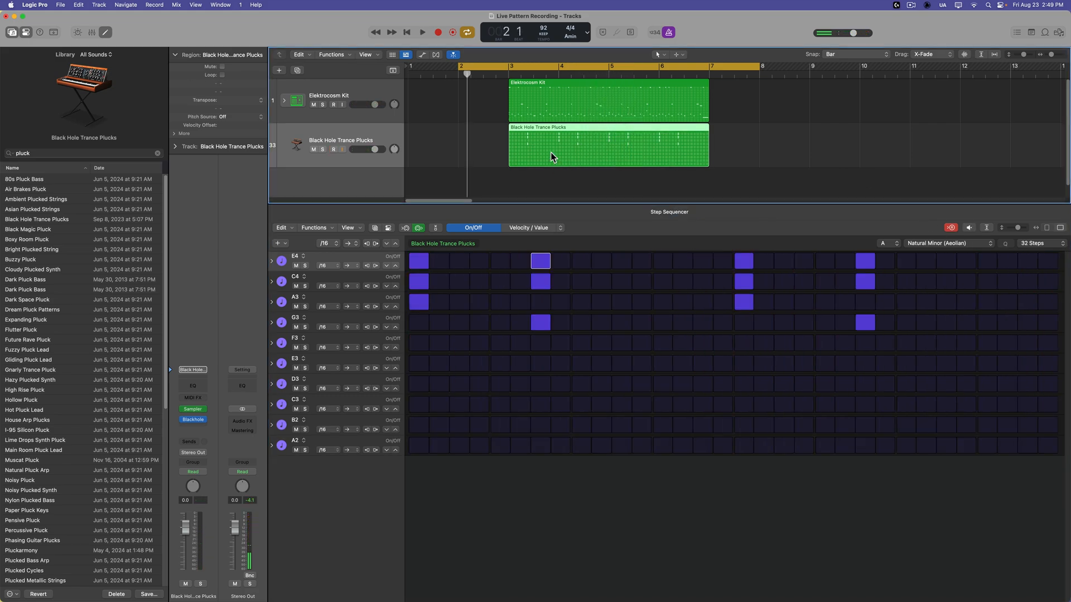
- Clear the plucks pattern and live-record a new melody adding B3, F3, E3 and D3
left_click(1040, 243)
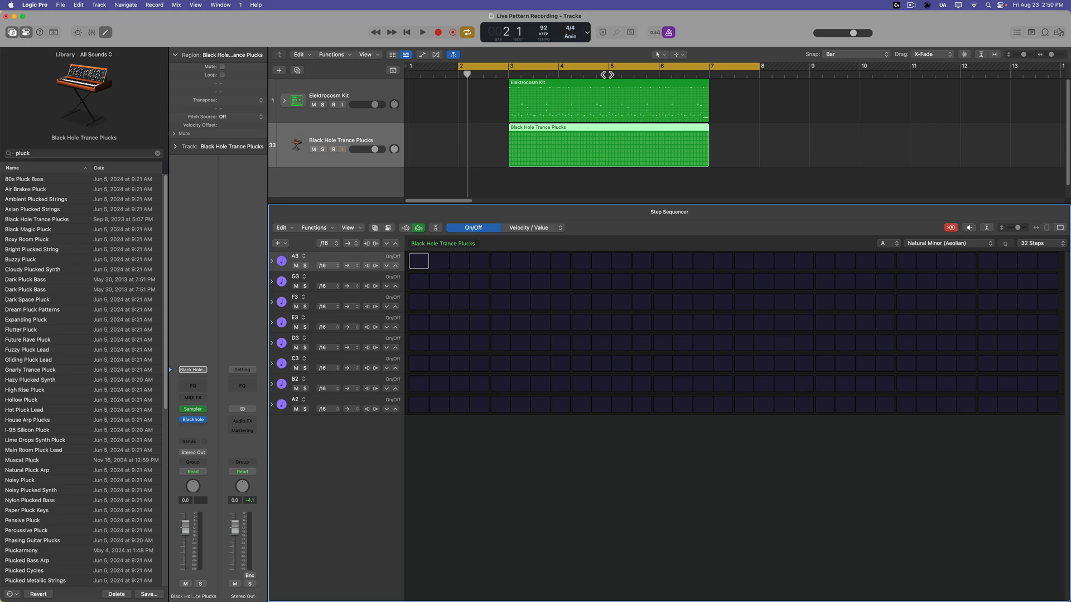
left_click(422, 32)
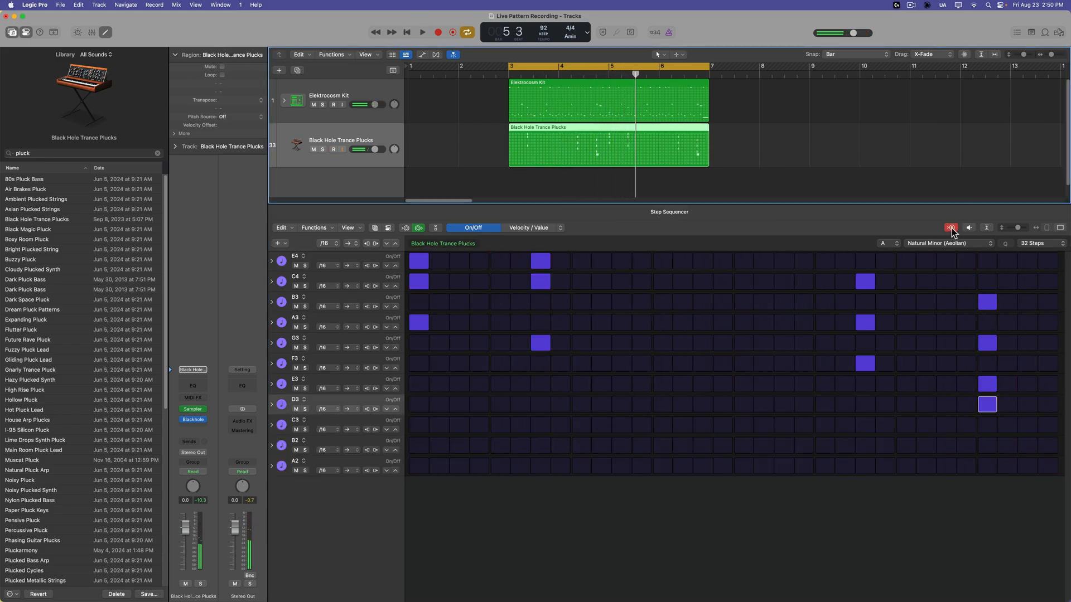
- Switch off live pattern recording and show the 64-step Elektrocosm Kit drum pattern again
left_click(332, 150)
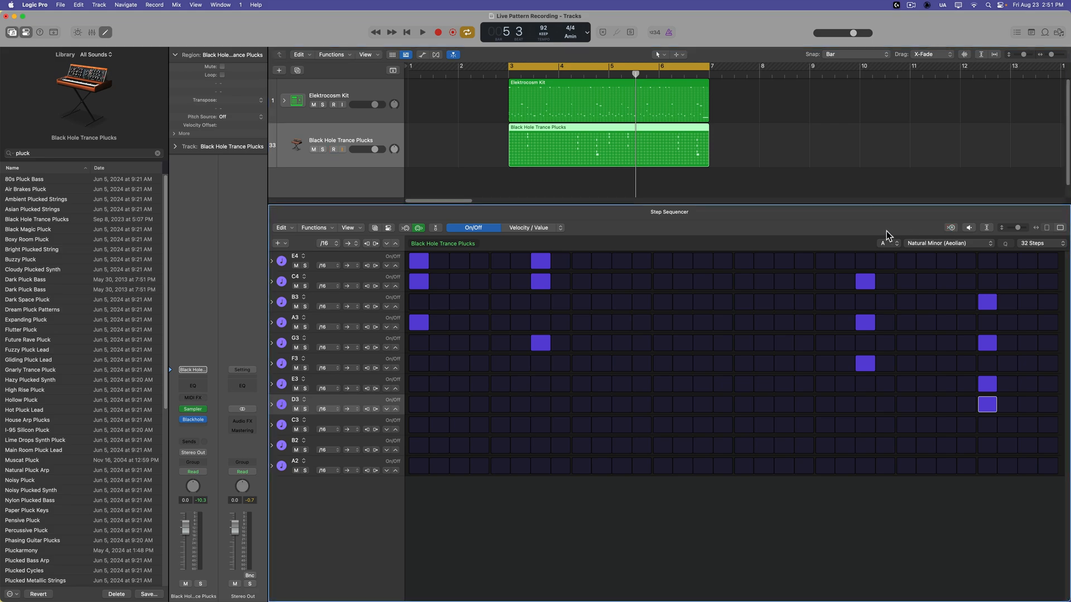
left_click(333, 148)
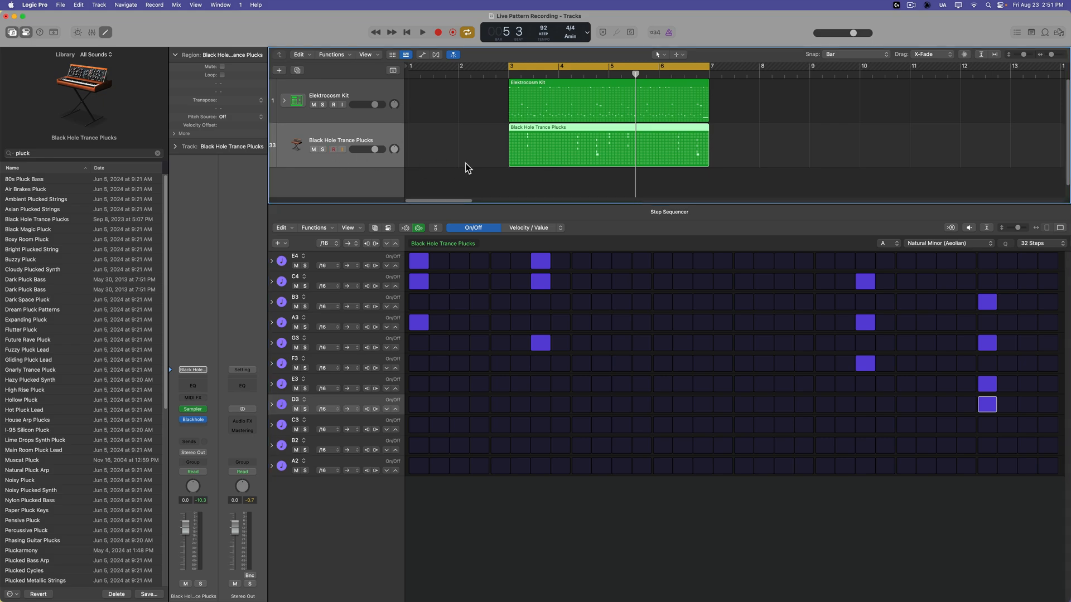
left_click(580, 101)
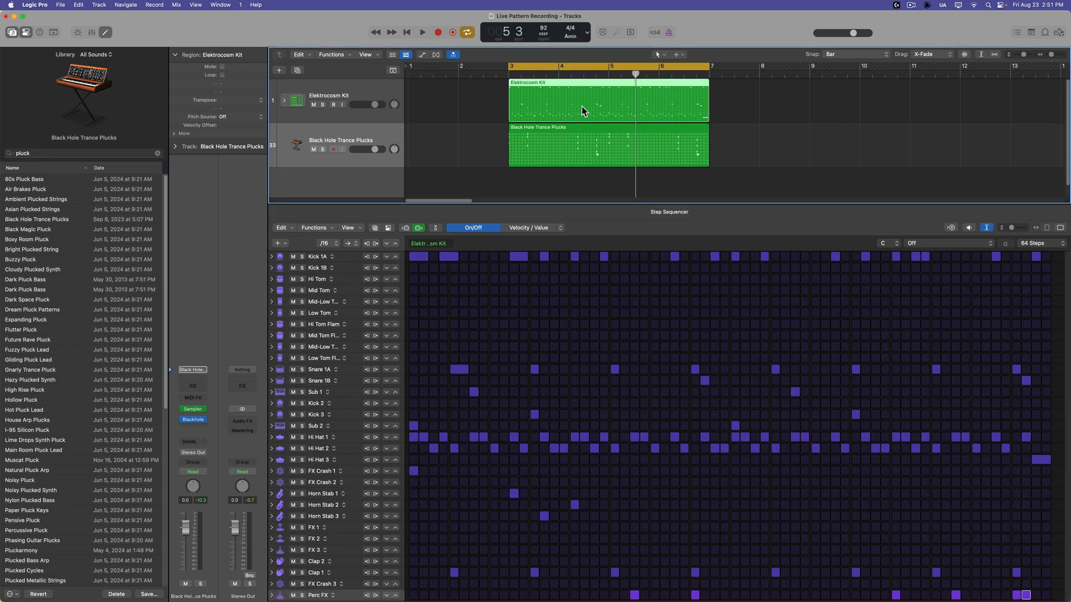